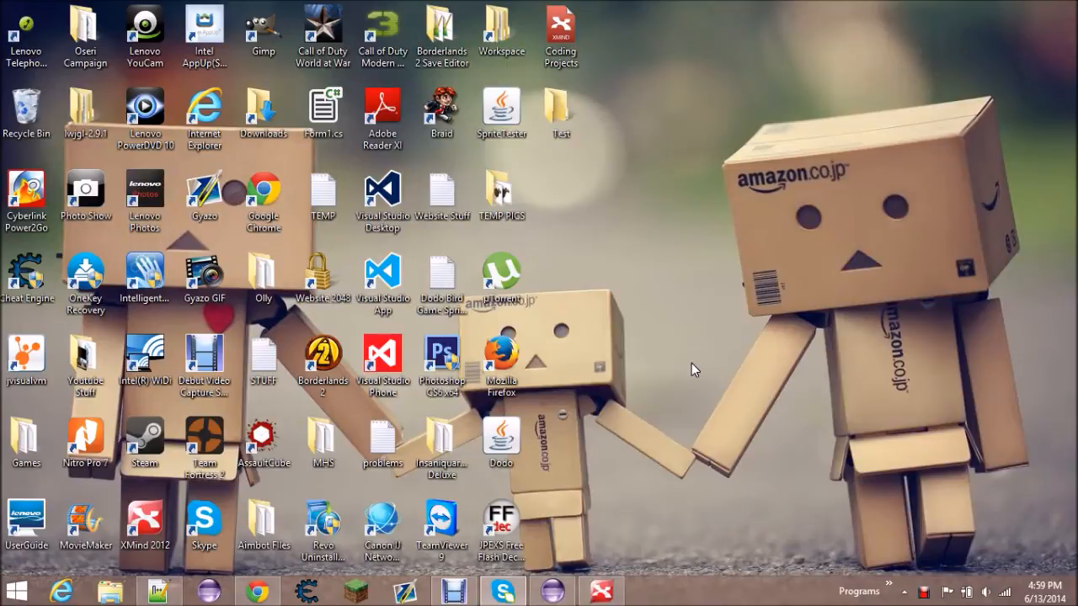
pyautogui.moveTo(573, 125)
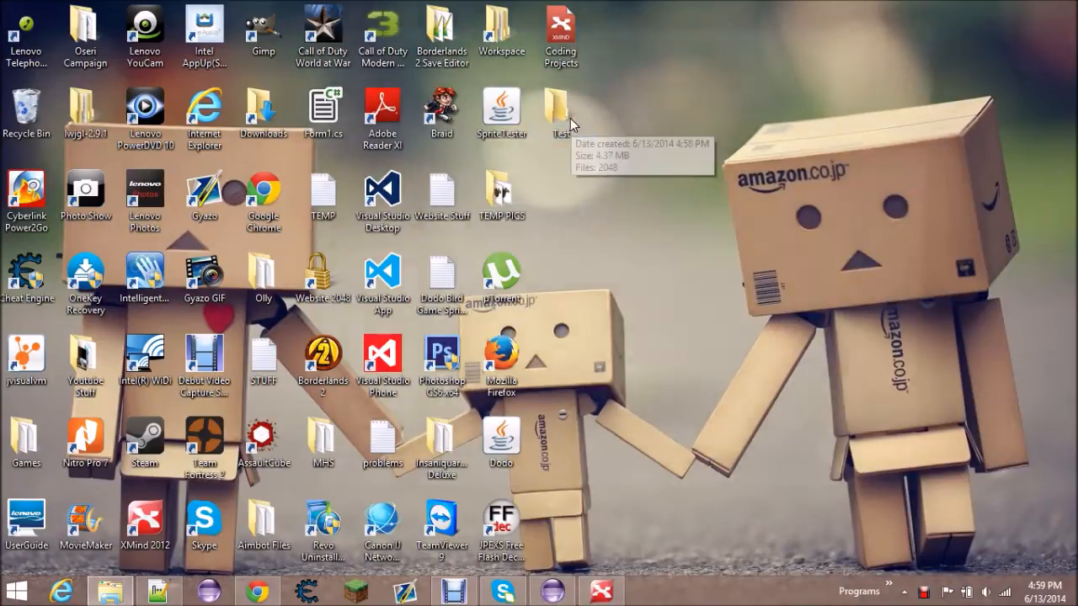
# Open the desktop Test folder and select the 2048 jar file inside it
pyautogui.doubleClick(560, 110)
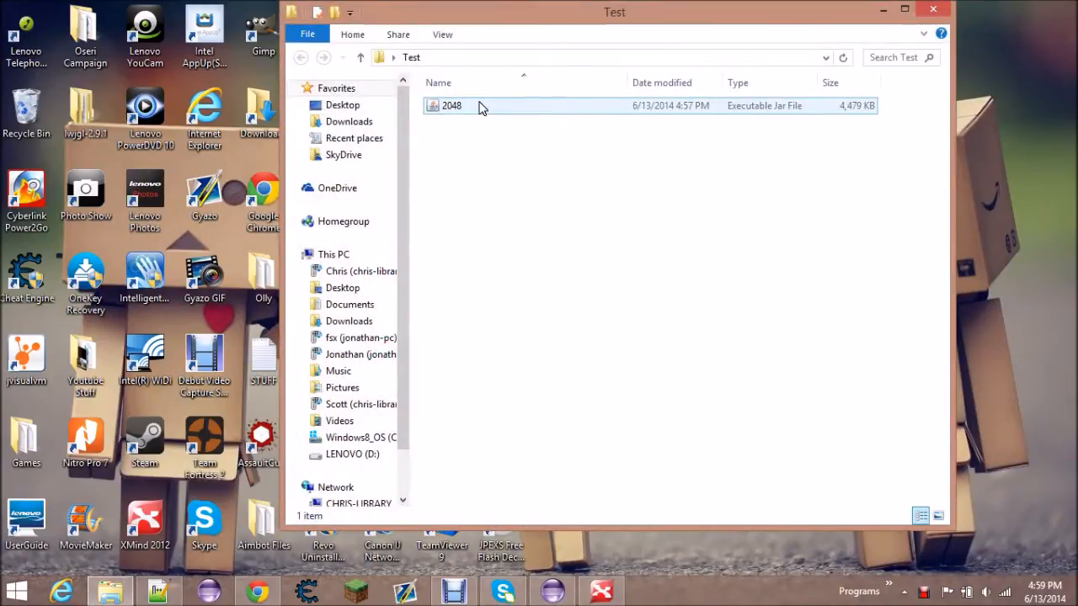
pyautogui.click(449, 105)
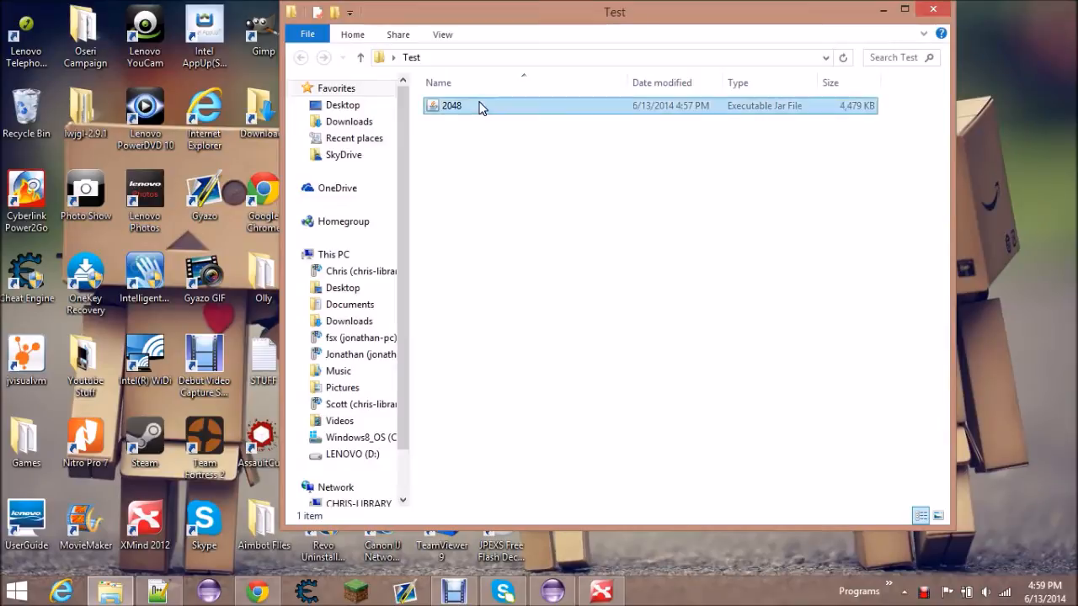
pyautogui.click(448, 105)
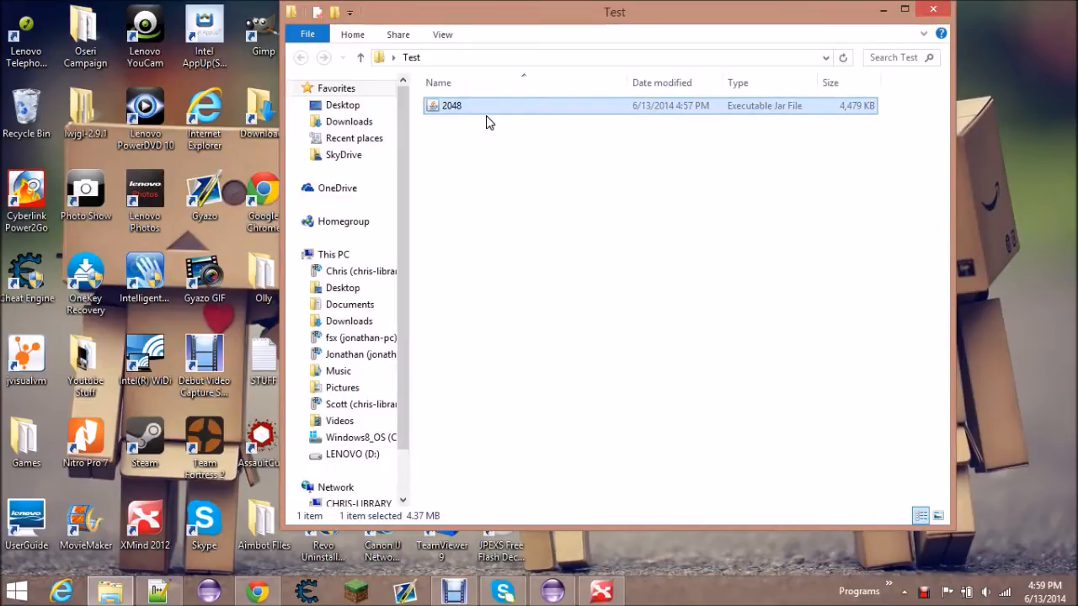
pyautogui.click(501, 166)
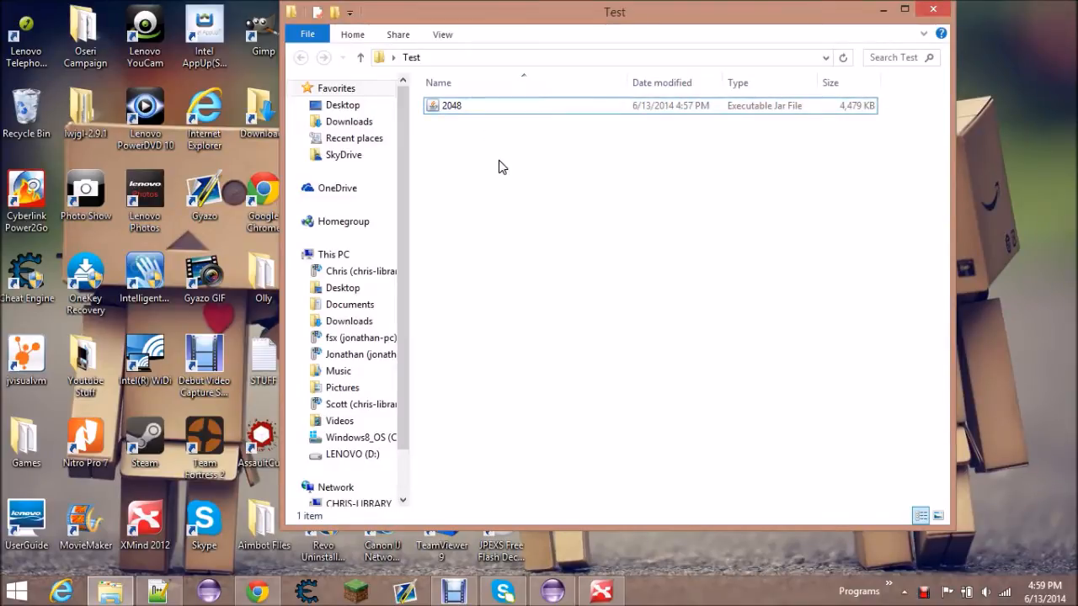
# Launch 2048.jar, browse the Times, Scores and Tiles leaderboards, and return to the main menu
pyautogui.doubleClick(449, 105)
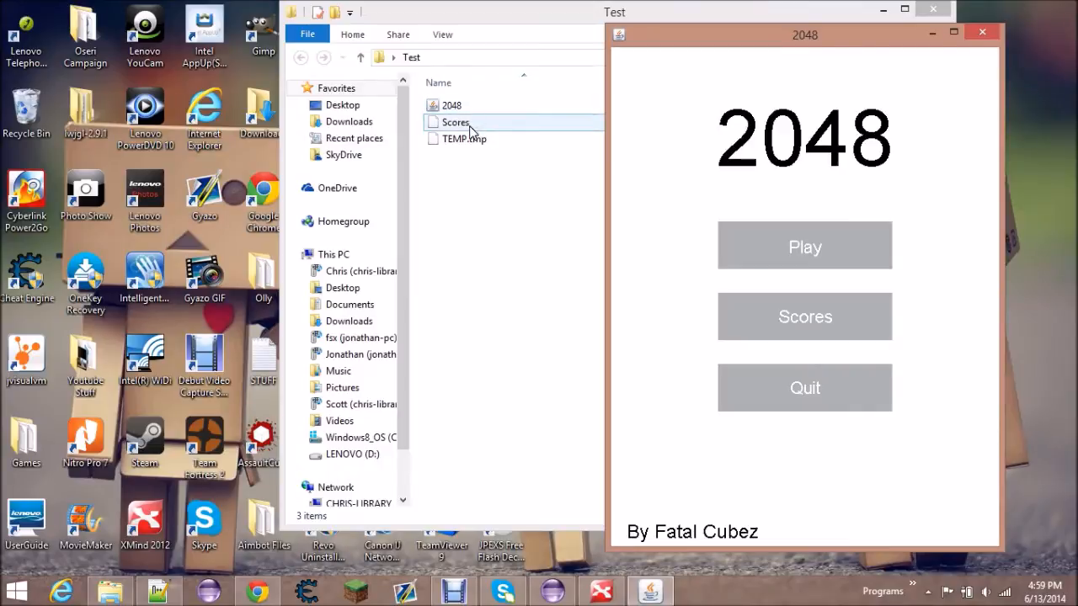
pyautogui.click(804, 316)
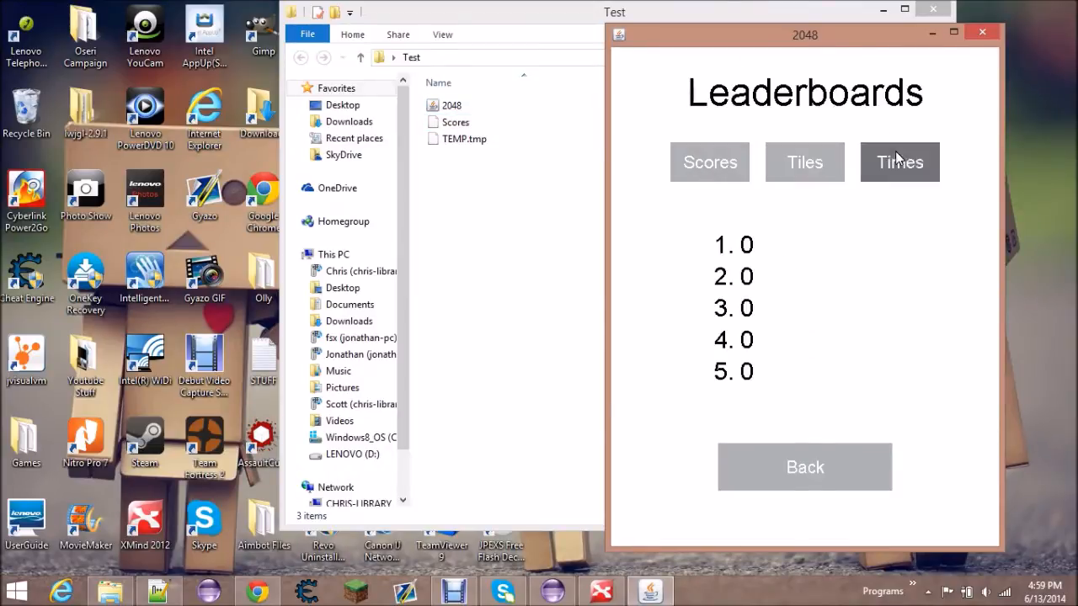
pyautogui.click(899, 161)
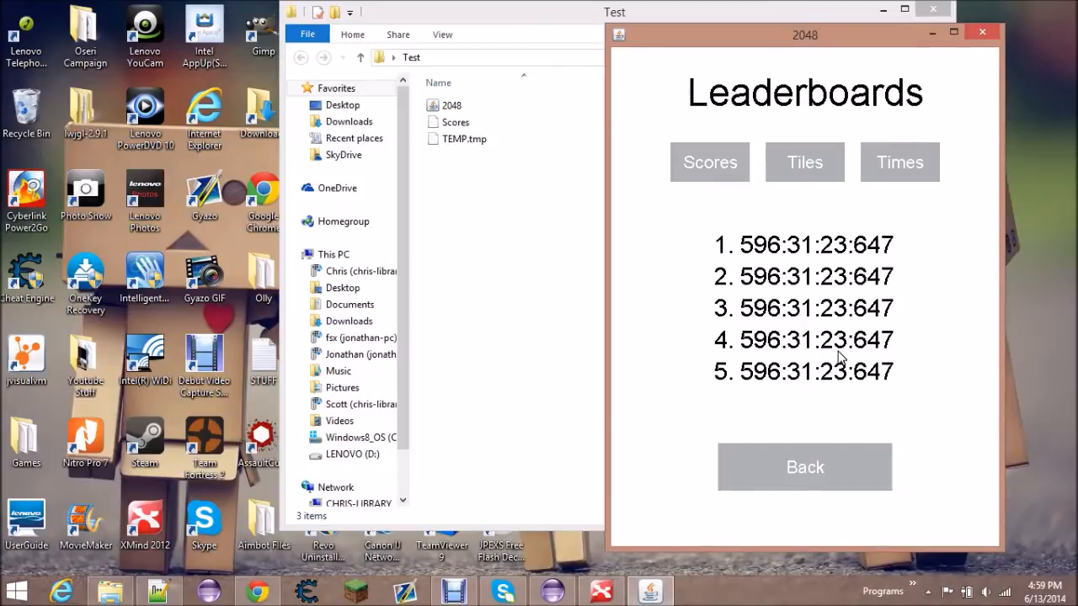
pyautogui.click(710, 161)
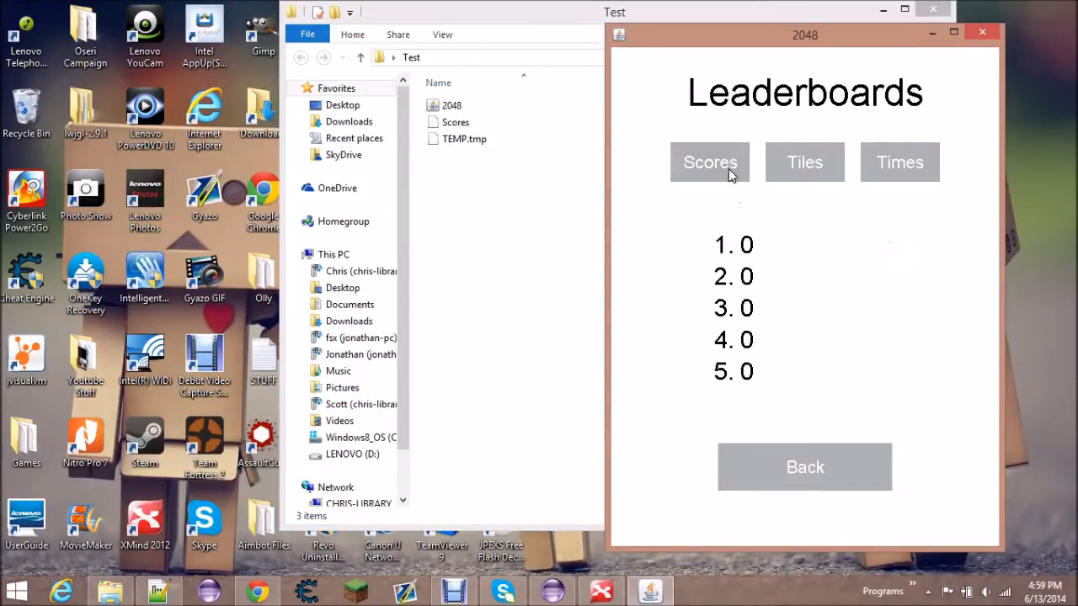
pyautogui.moveTo(803, 174)
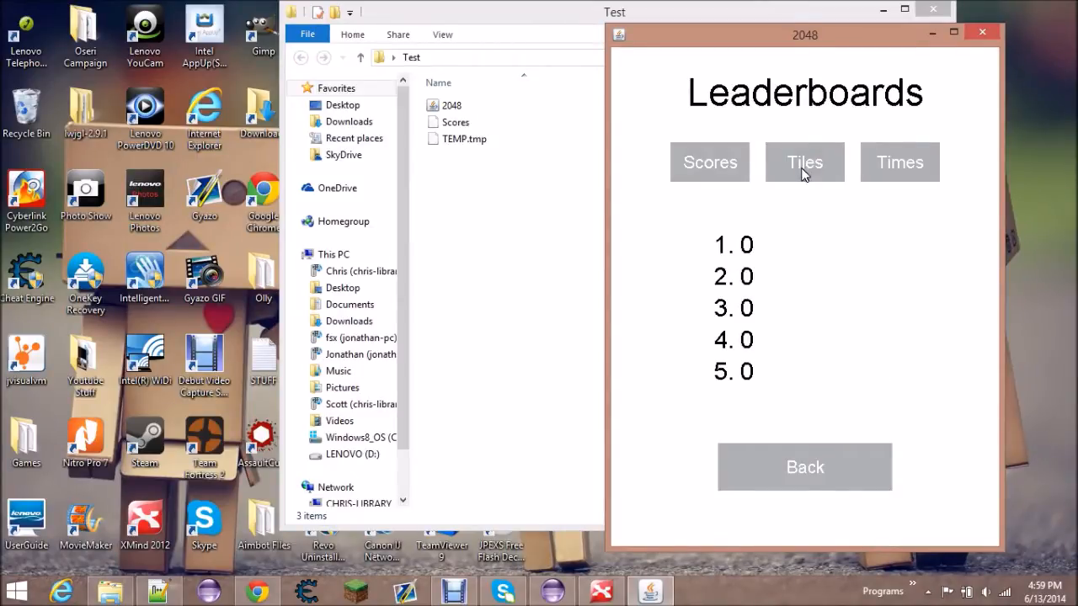
pyautogui.click(979, 590)
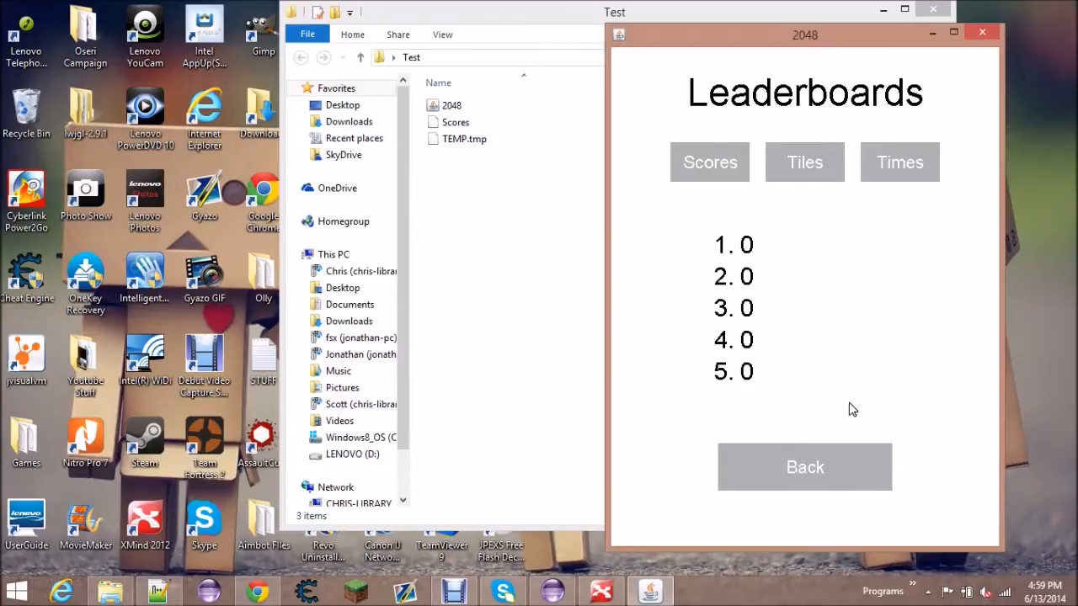
pyautogui.click(804, 466)
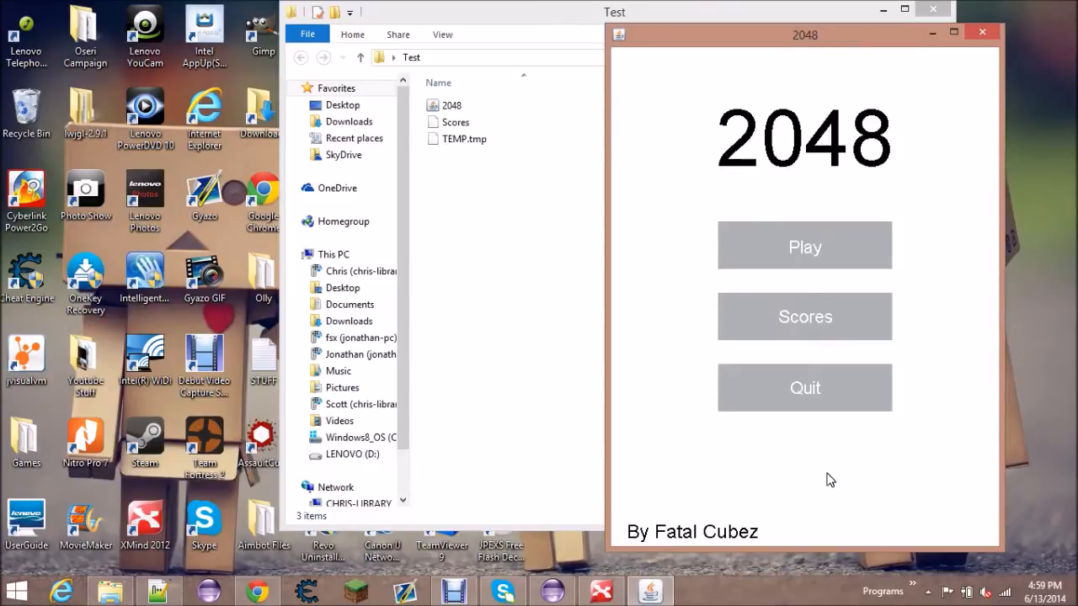
pyautogui.click(804, 316)
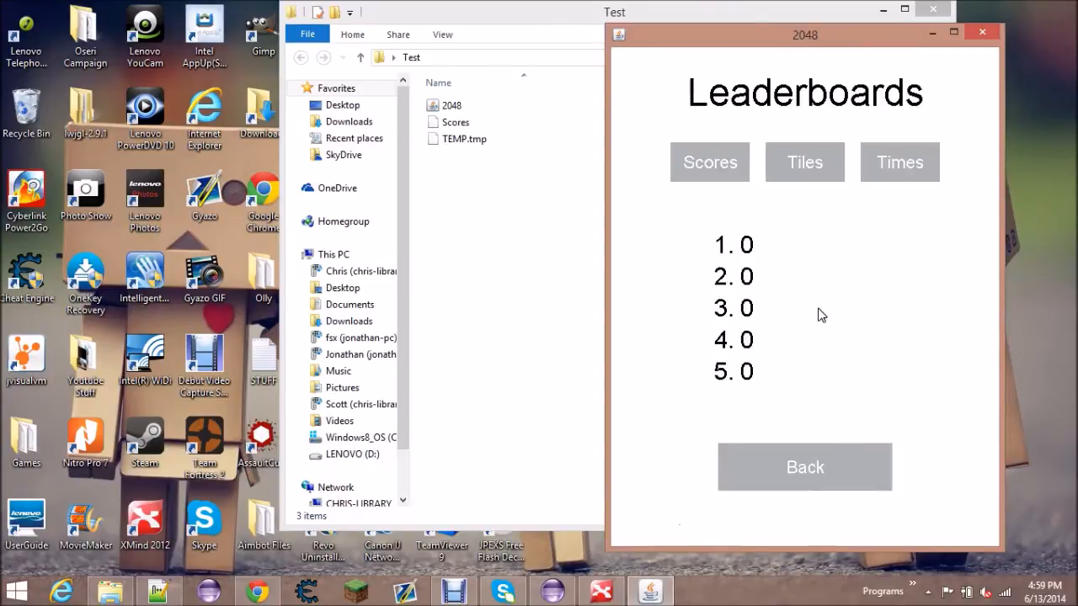
pyautogui.click(804, 467)
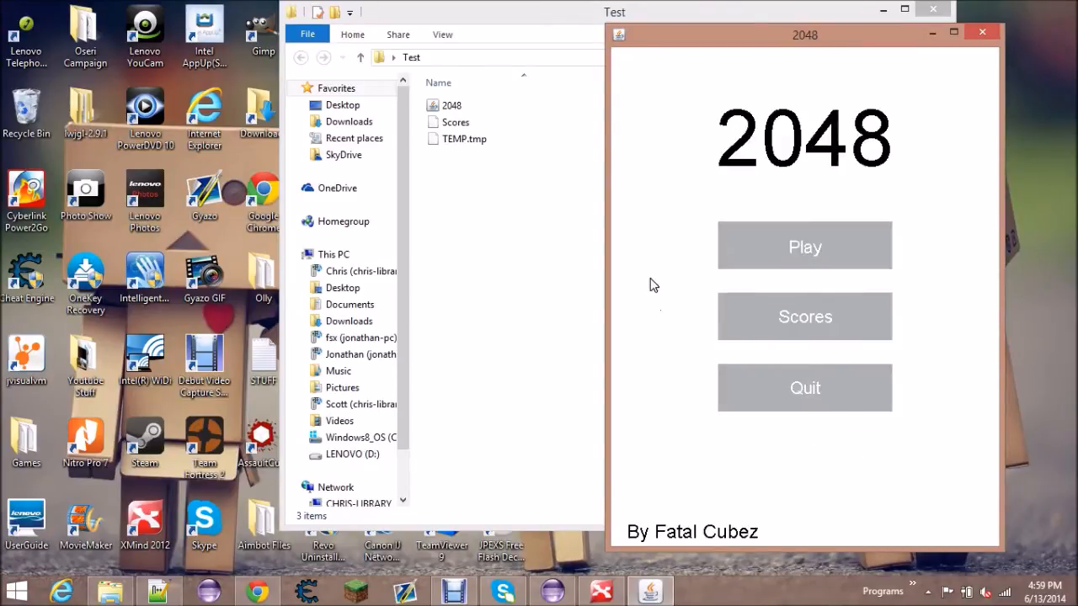
pyautogui.click(464, 139)
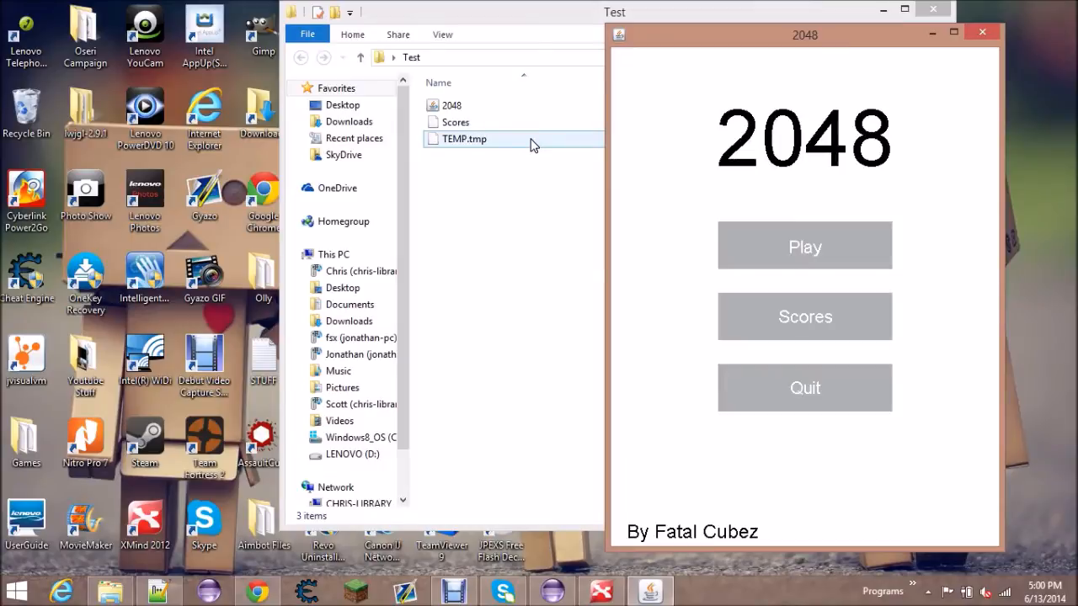
pyautogui.moveTo(527, 146)
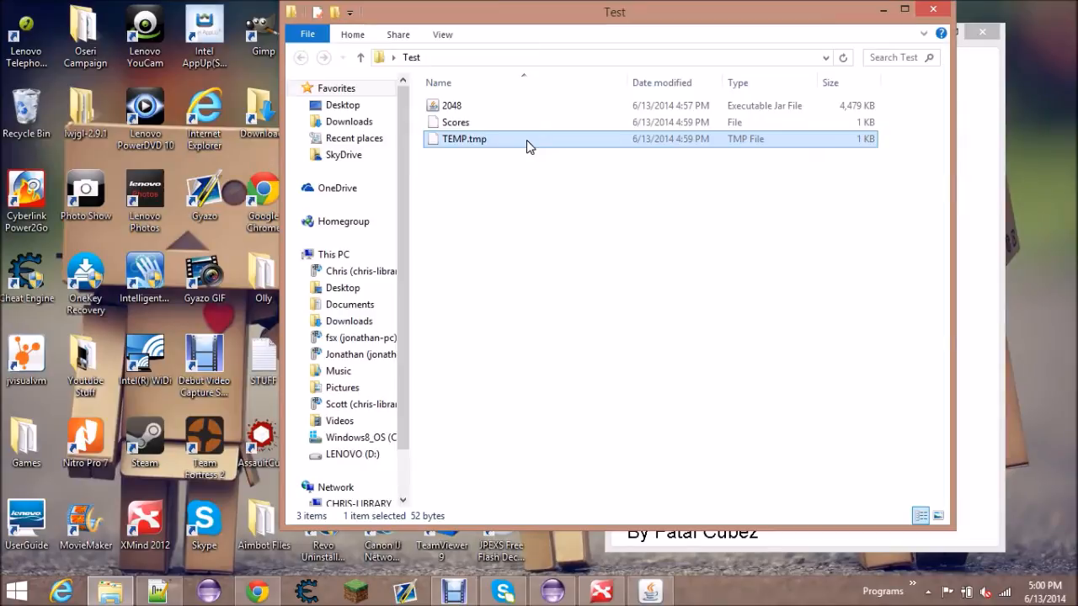
pyautogui.moveTo(540, 161)
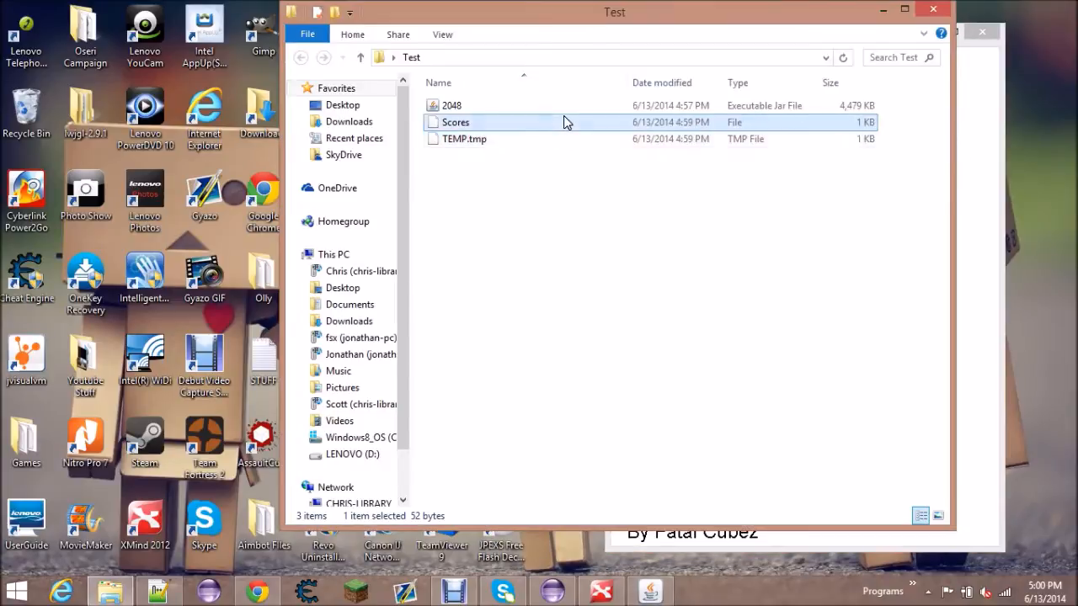
pyautogui.doubleClick(451, 105)
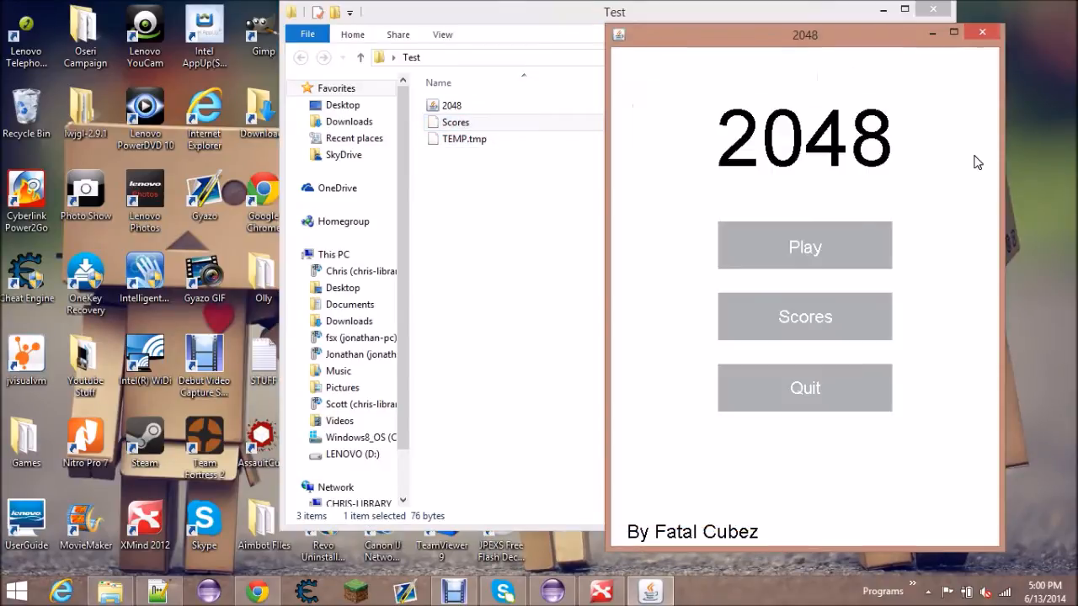
# Start a new 2048 game, reach a score of 196, then select 2048.jar in Explorer
pyautogui.click(804, 246)
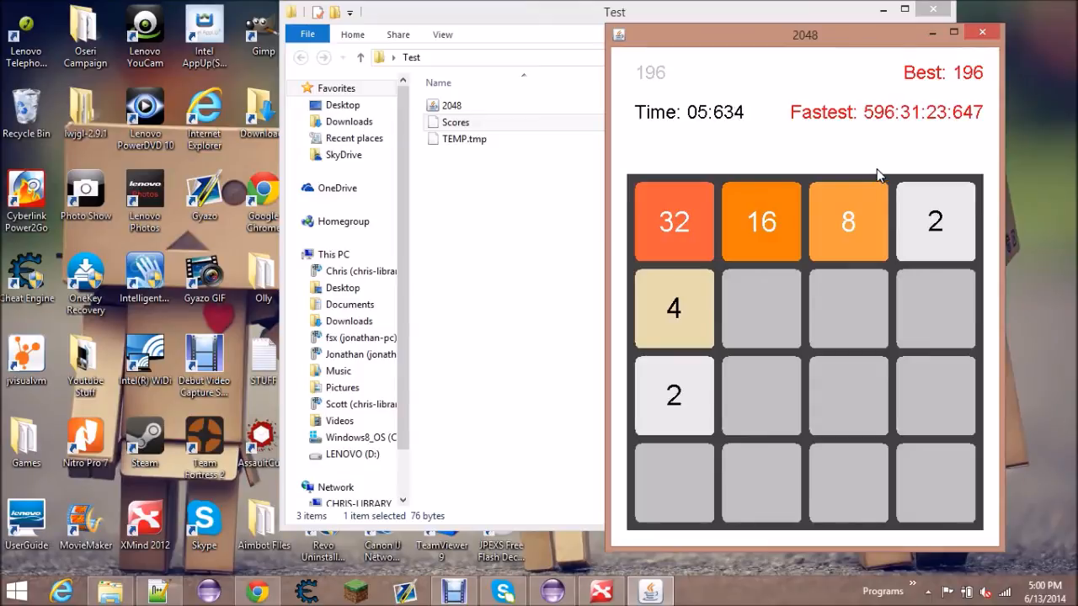
pyautogui.click(978, 32)
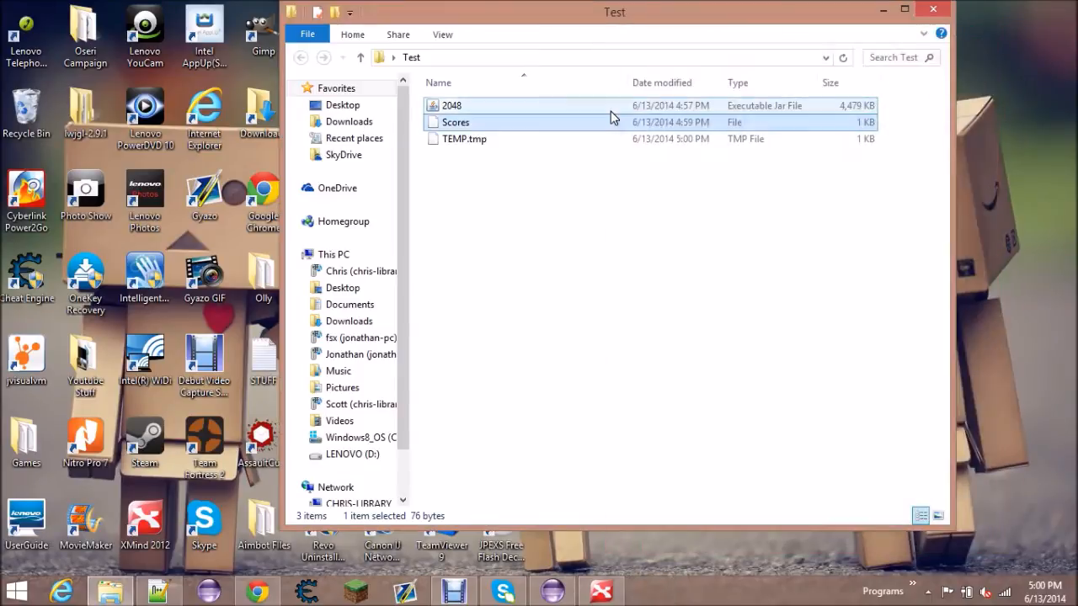
pyautogui.click(449, 105)
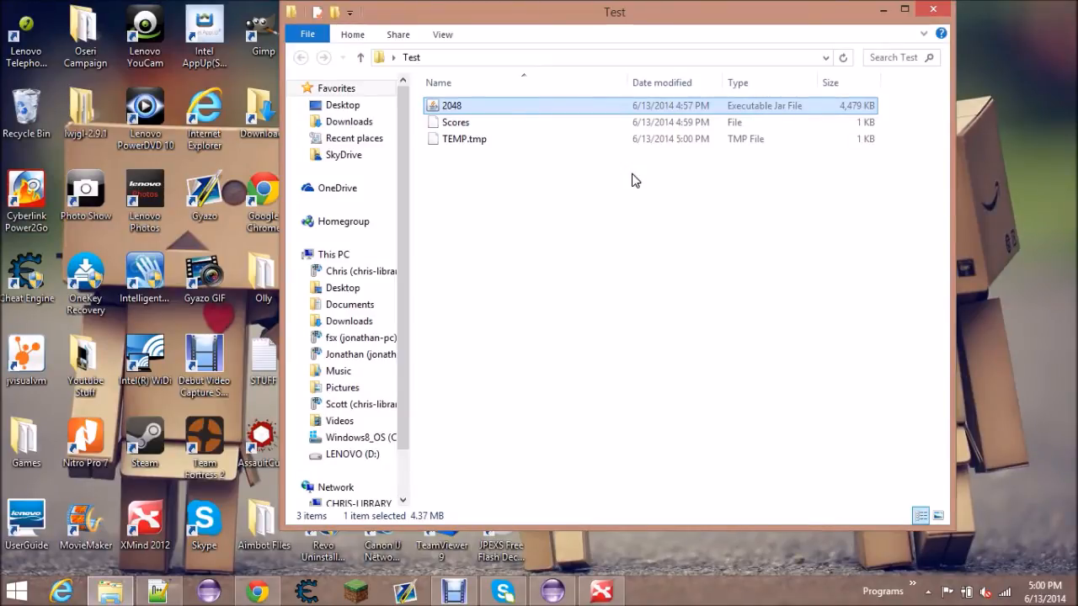
# Relaunch 2048, play until Game Over at 708, and close the Test folder window
pyautogui.doubleClick(449, 105)
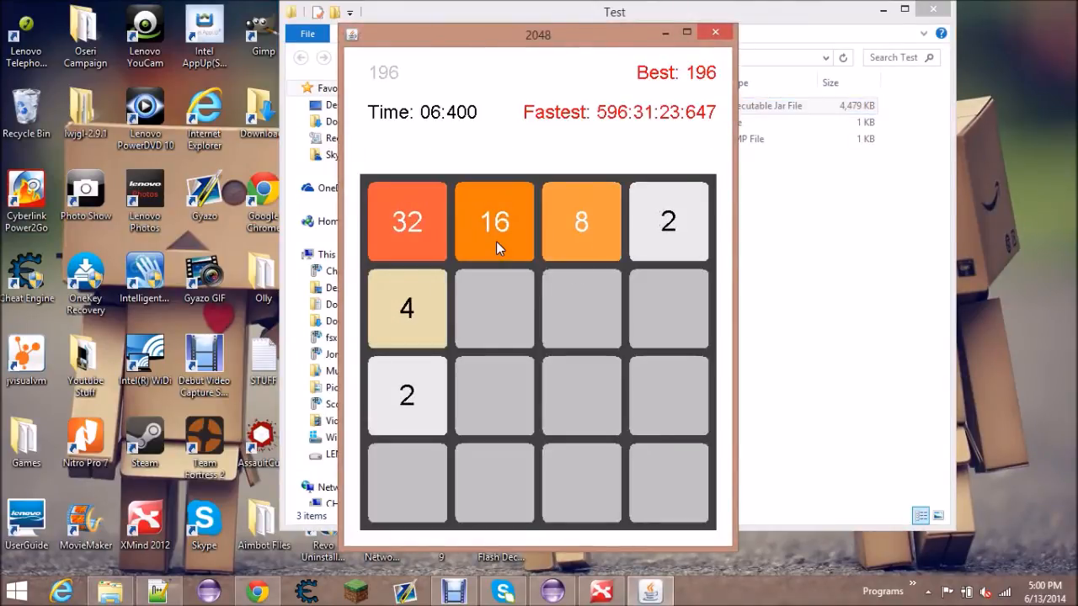
pyautogui.moveTo(453, 121)
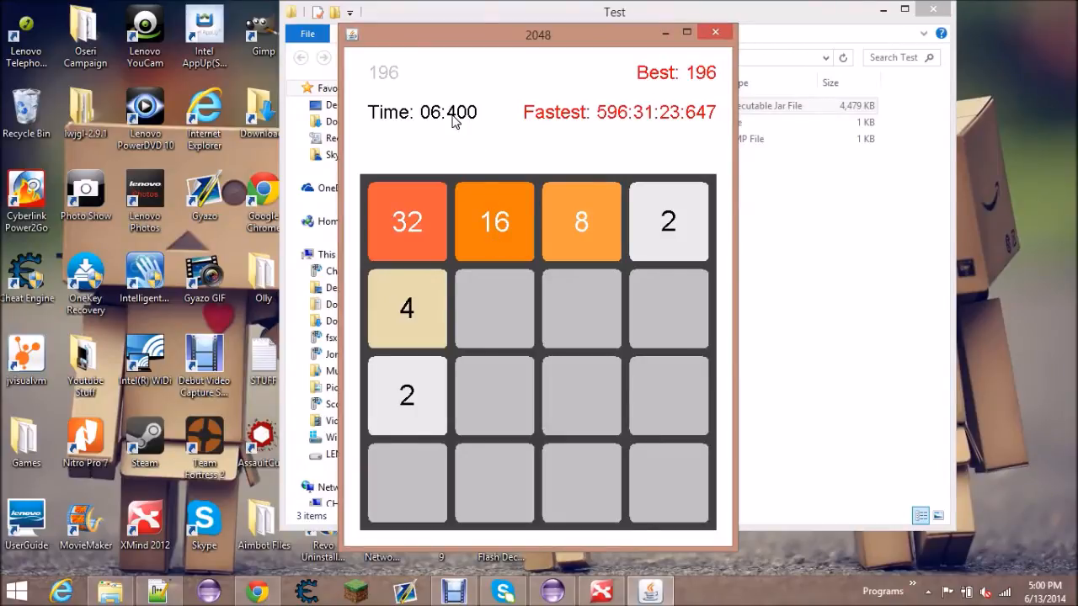
pyautogui.moveTo(650, 92)
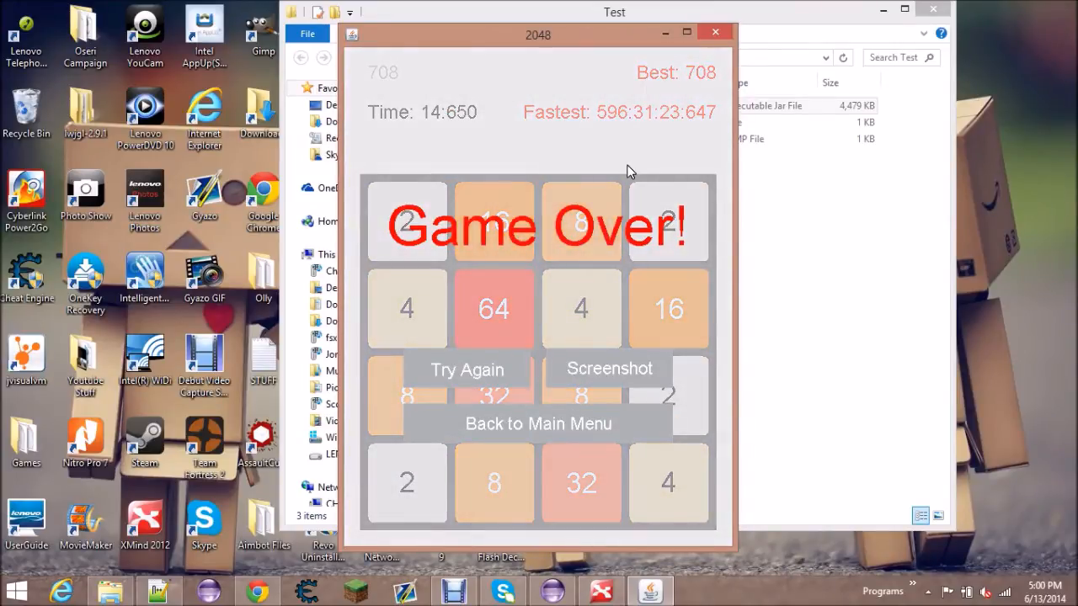
pyautogui.moveTo(619, 197)
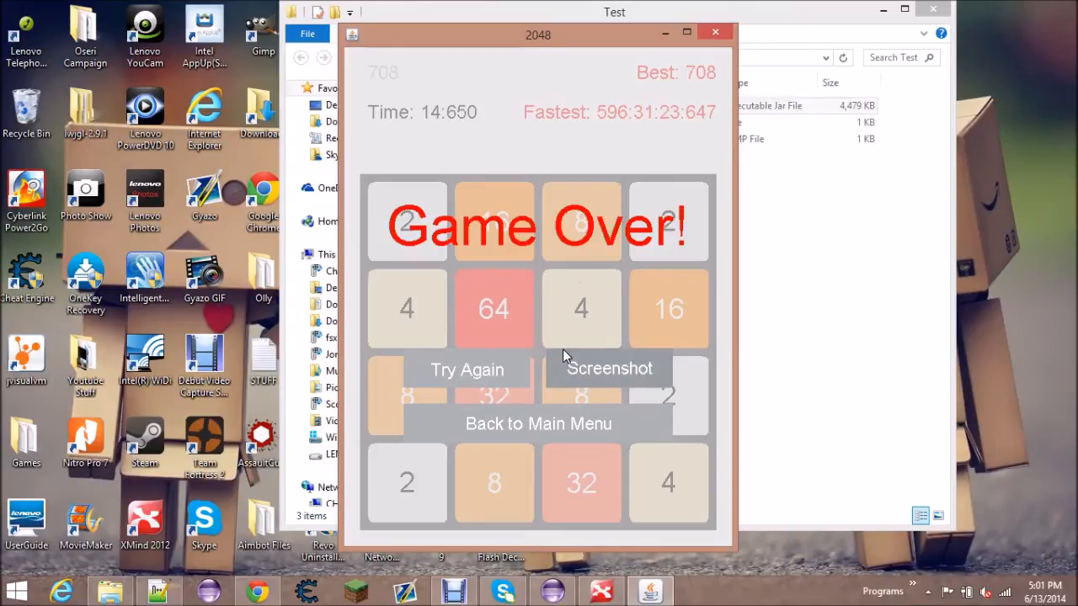
pyautogui.click(712, 31)
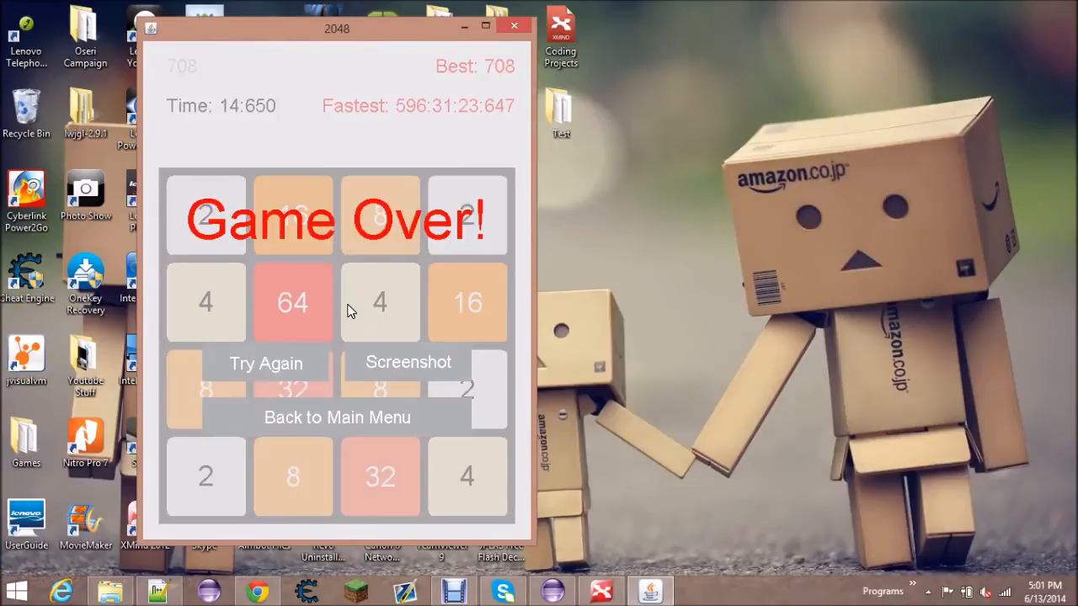
pyautogui.moveTo(320, 421)
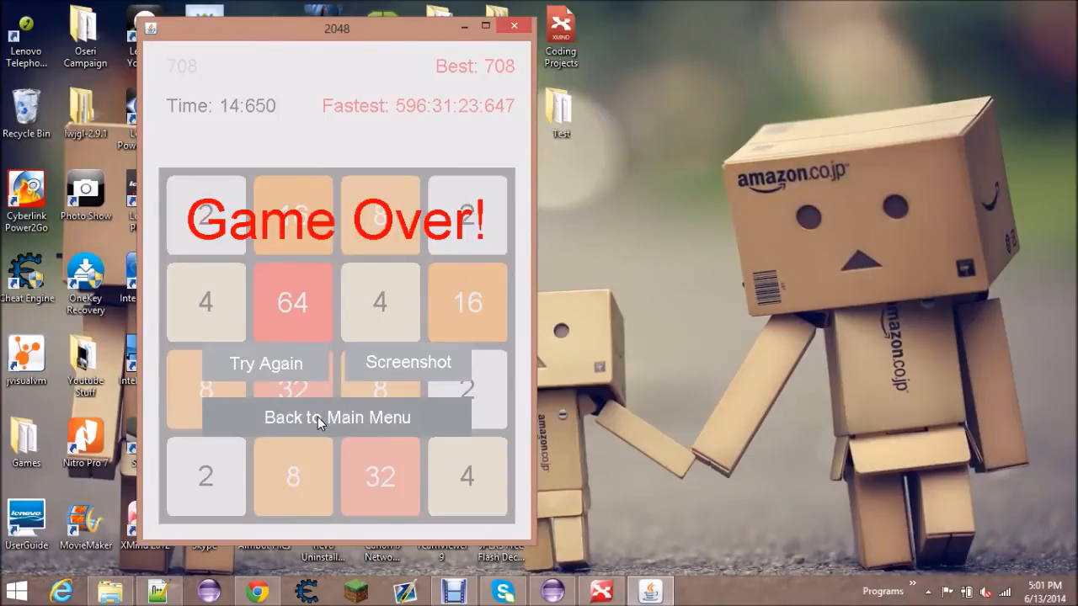
# Close 2048, reopen the desktop Test folder, relaunch the jar, and close Explorer
pyautogui.click(337, 417)
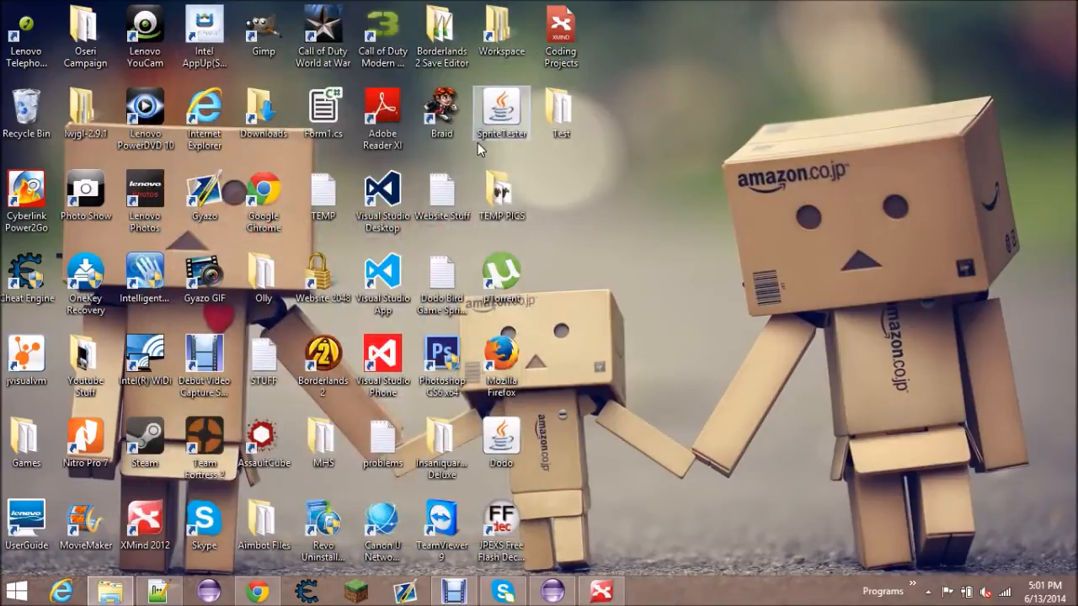
pyautogui.click(560, 113)
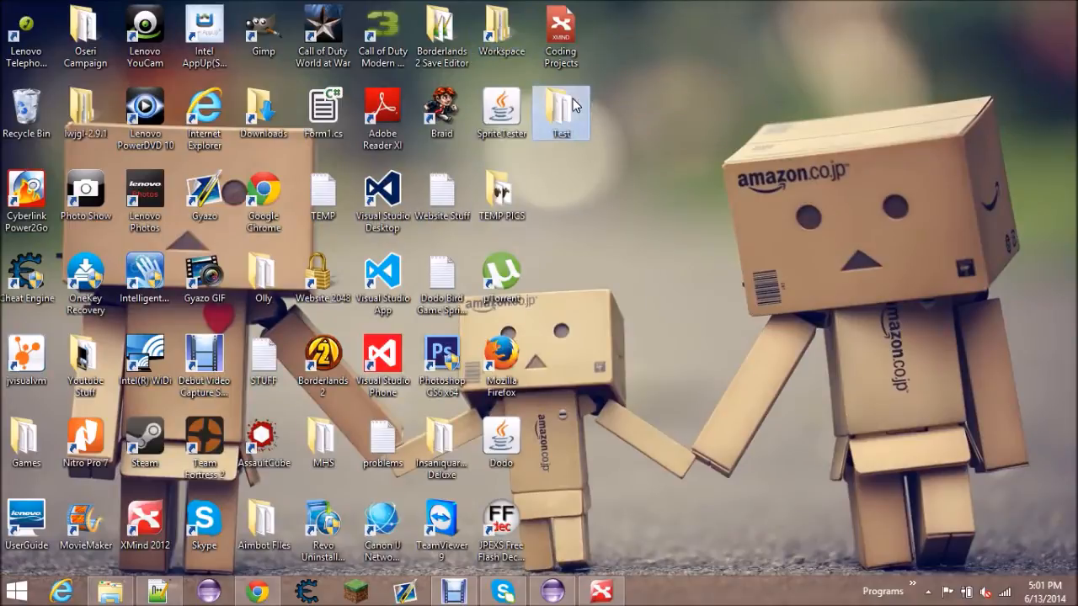
pyautogui.doubleClick(567, 107)
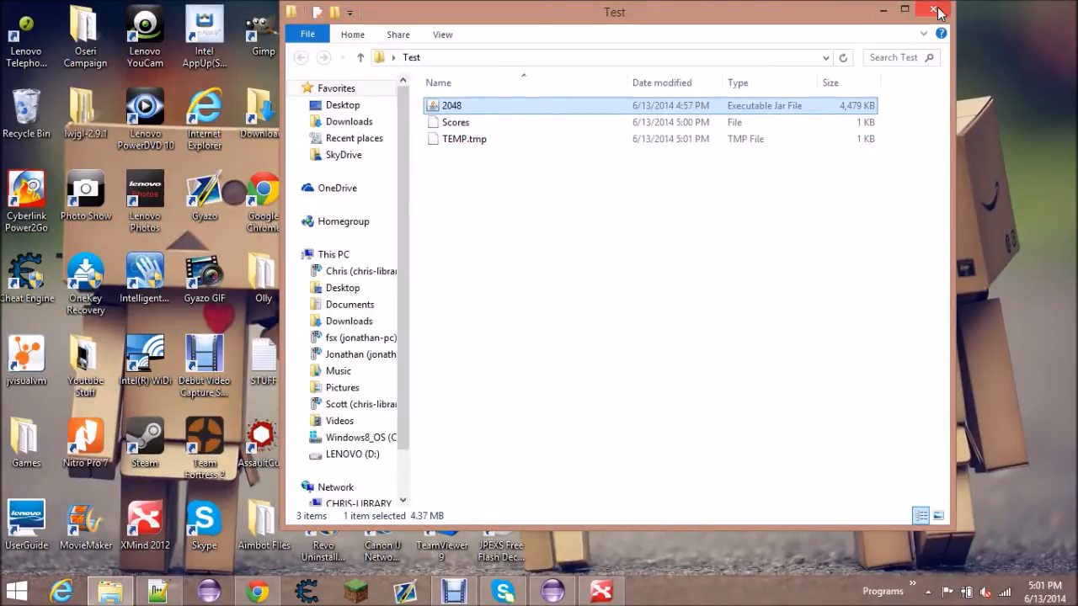
pyautogui.click(937, 9)
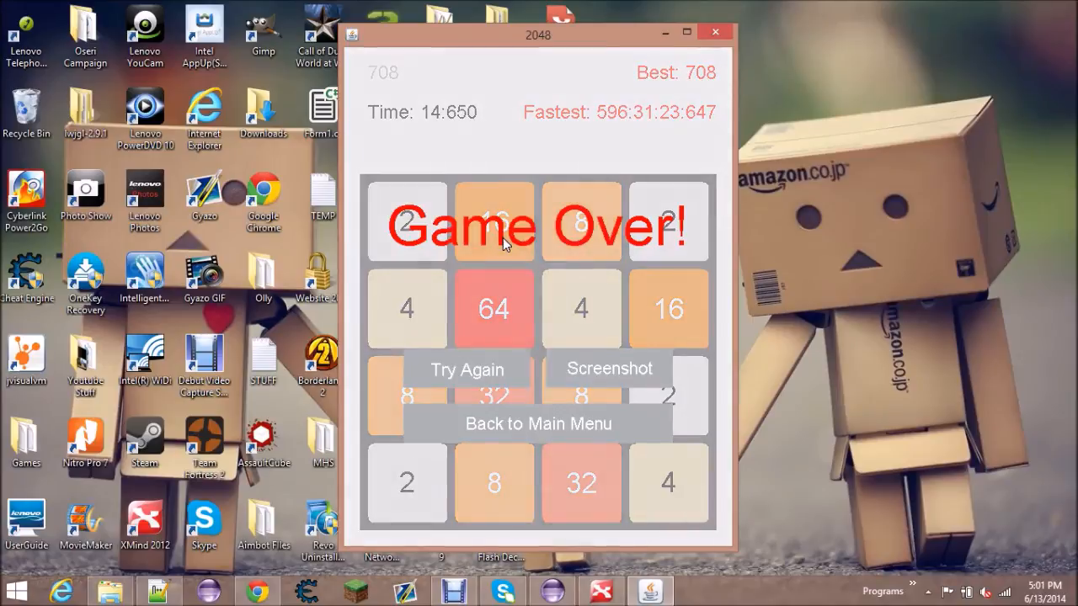
# Move the game window left and save a screenshot of the Game Over board
pyautogui.moveTo(537, 34); pyautogui.dragTo(414, 29)
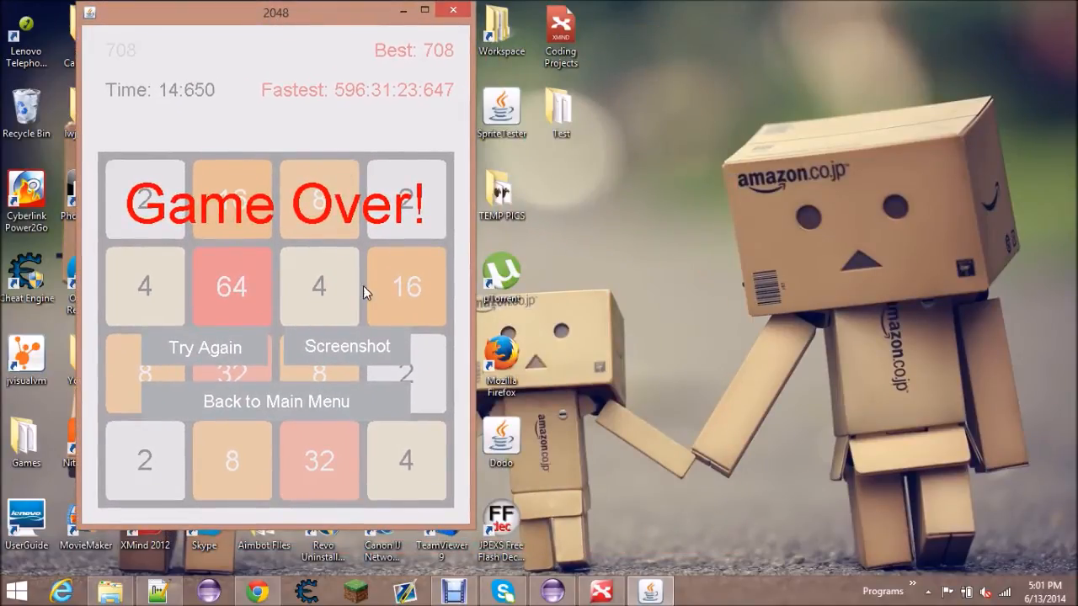
pyautogui.moveTo(438, 362)
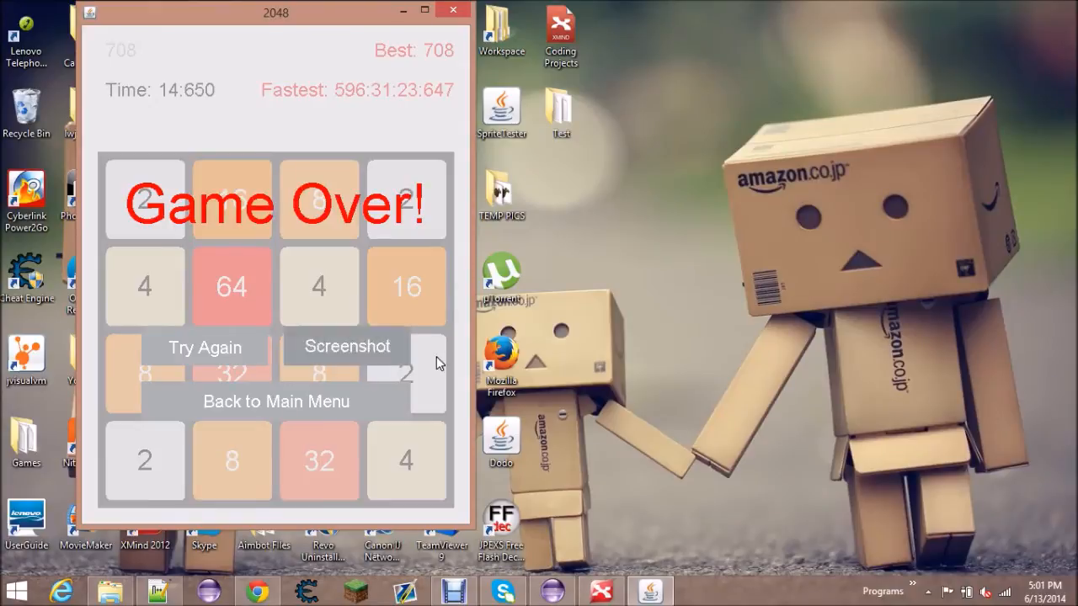
pyautogui.click(347, 347)
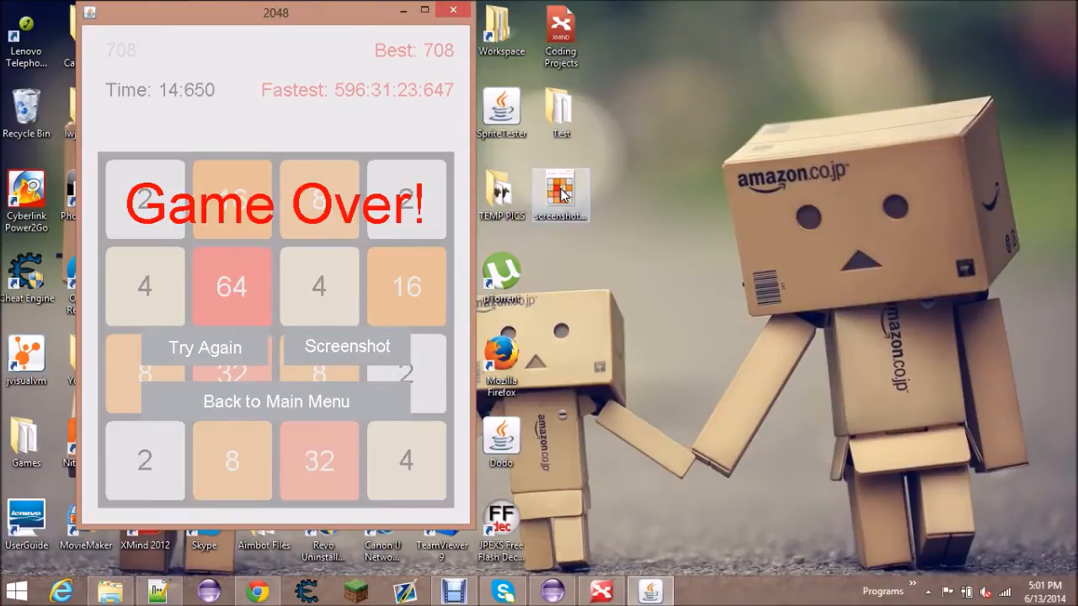
pyautogui.moveTo(328, 217)
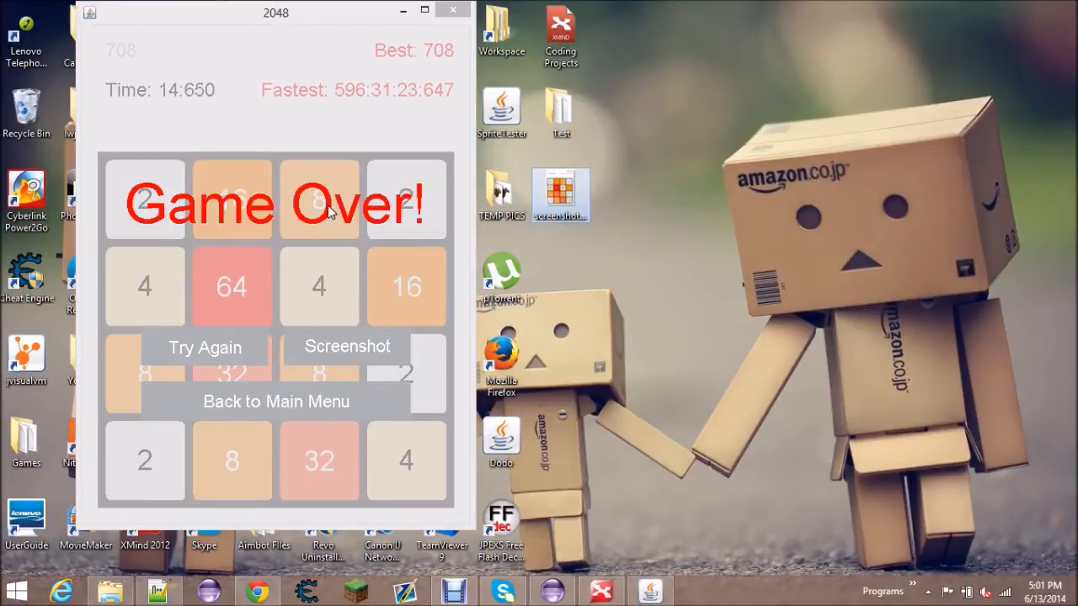
pyautogui.moveTo(560, 227)
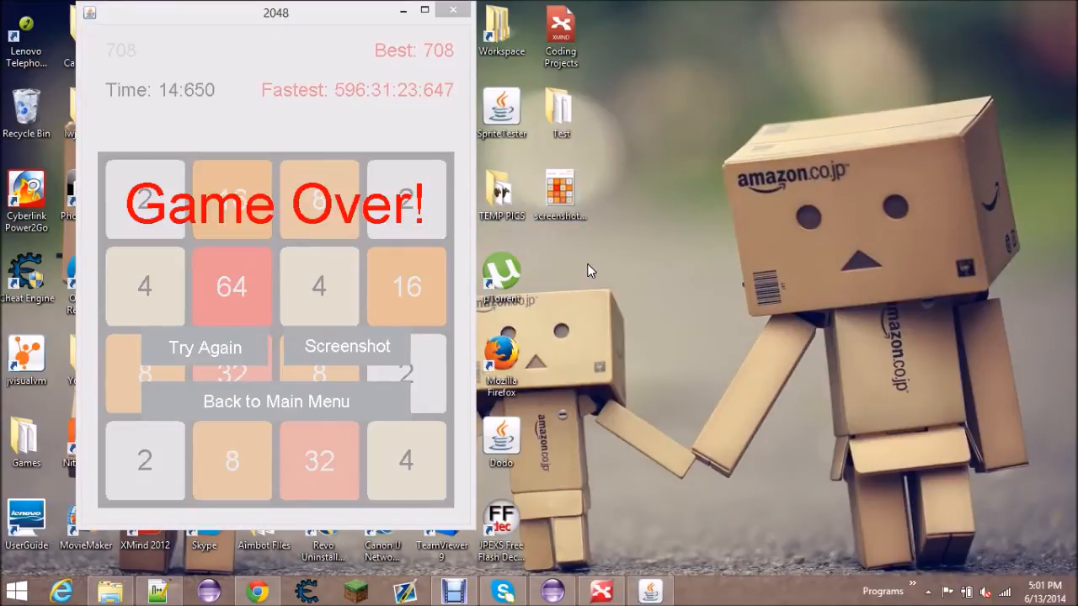
pyautogui.moveTo(421, 267)
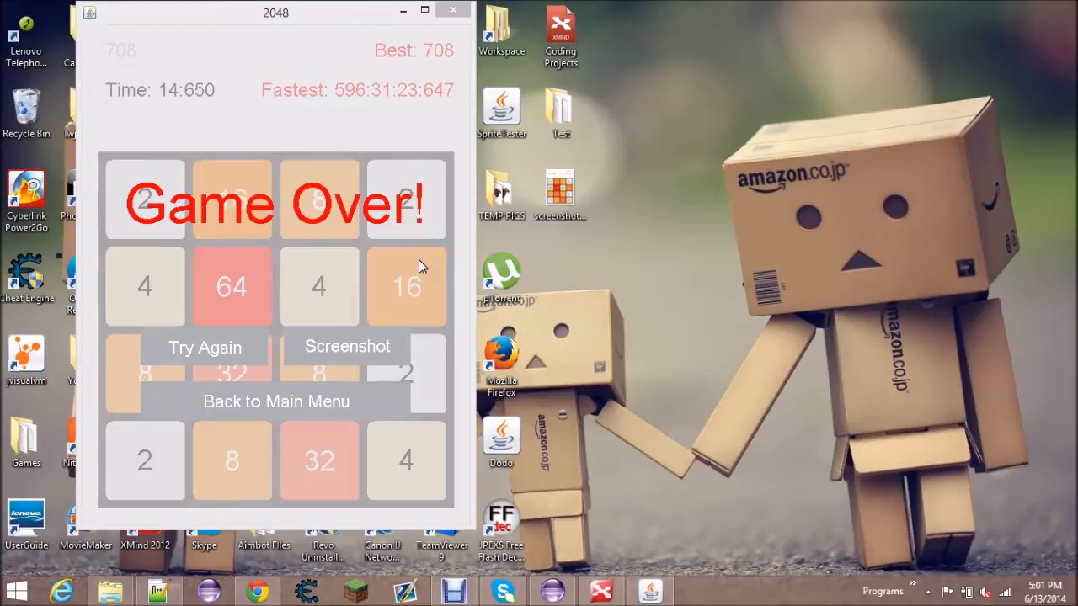
pyautogui.moveTo(276, 401)
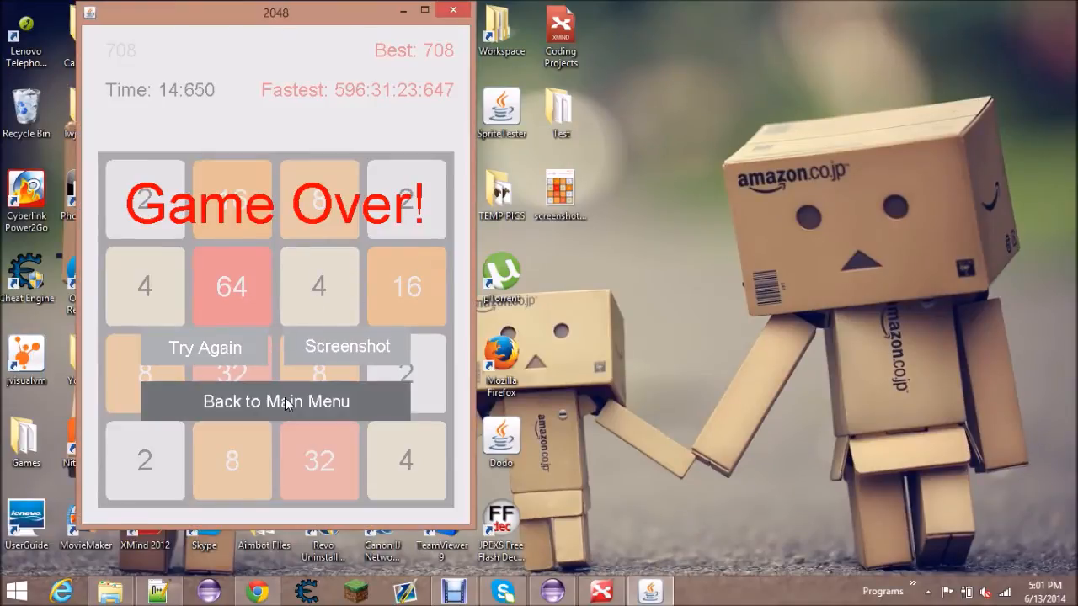
pyautogui.click(275, 402)
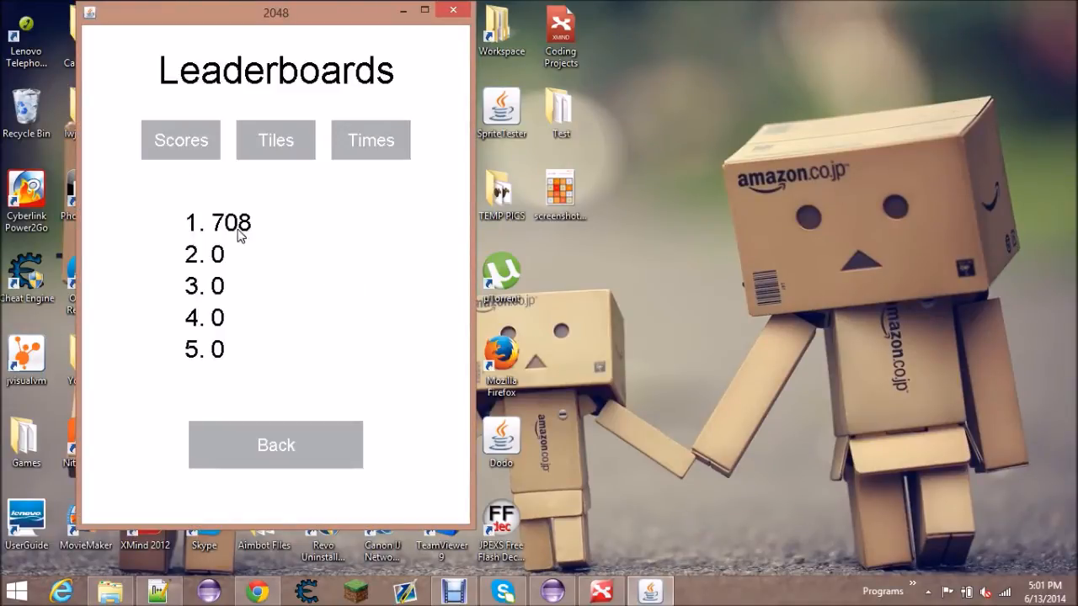
pyautogui.click(276, 140)
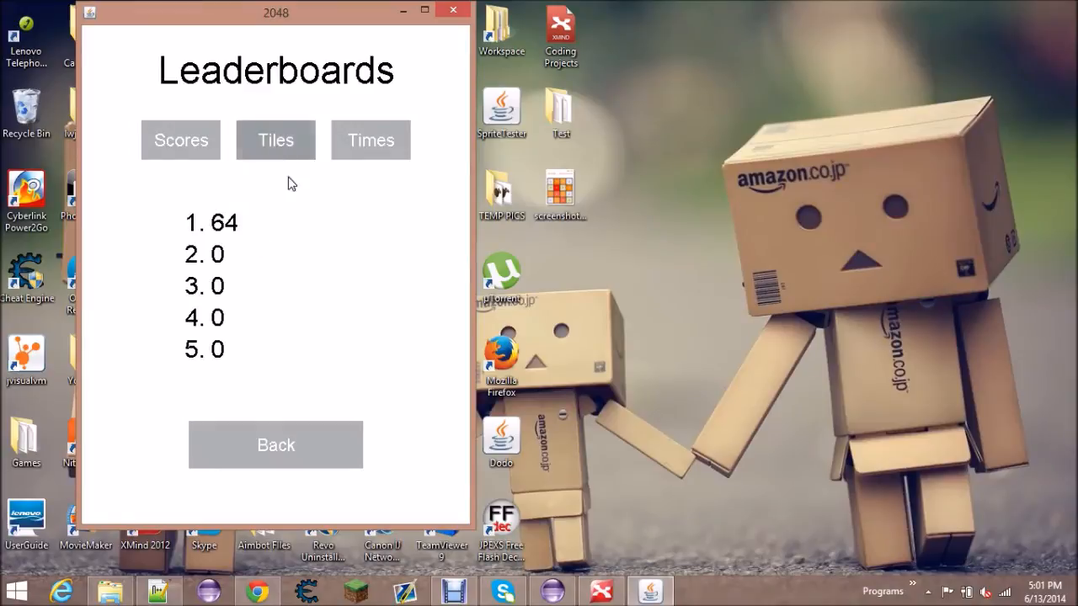
pyautogui.click(370, 140)
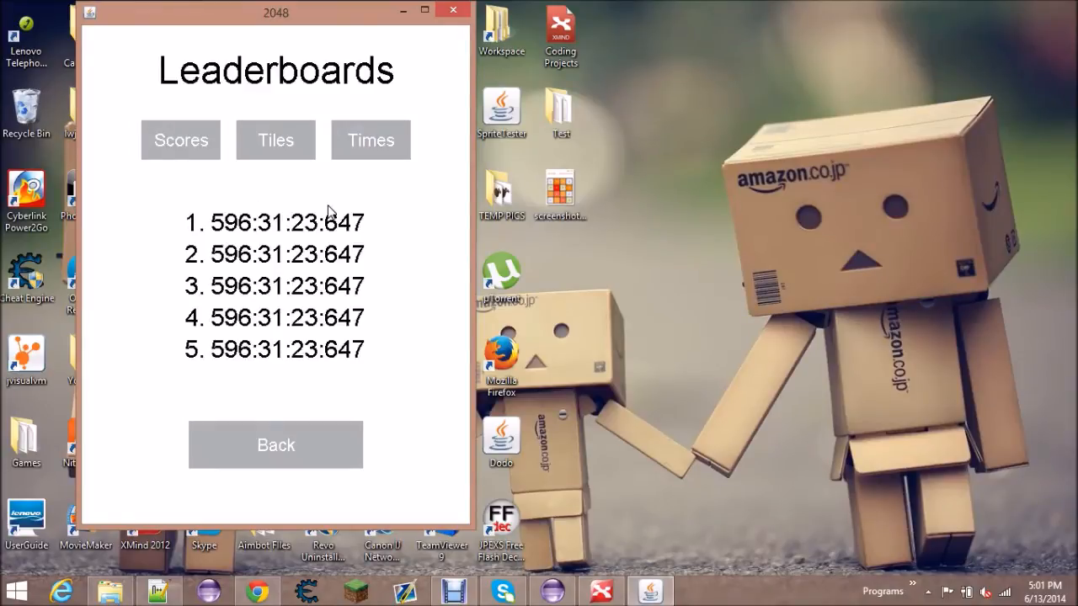
pyautogui.moveTo(295, 248)
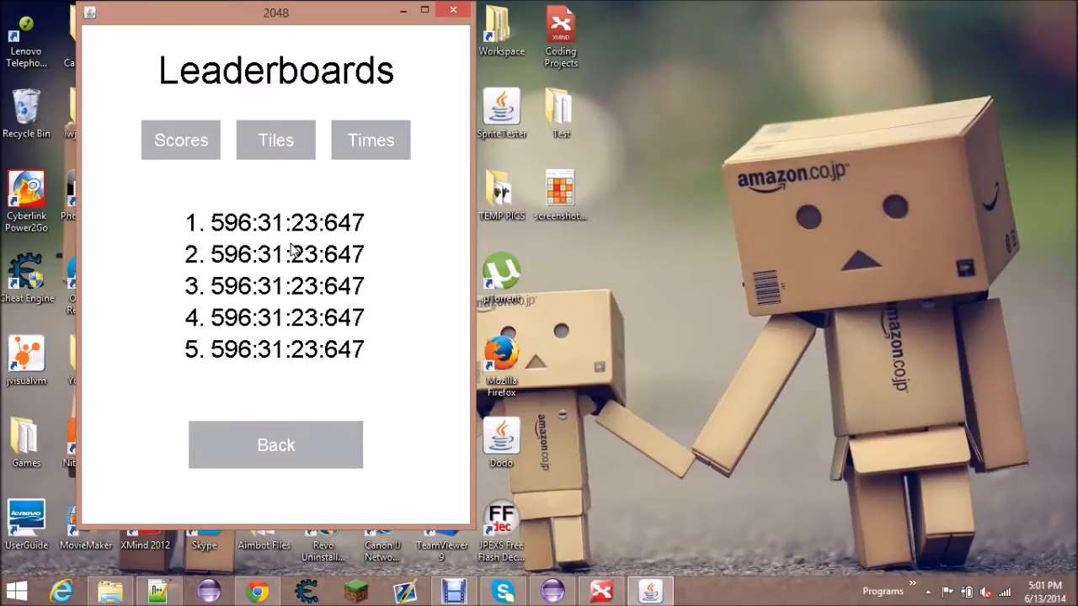
pyautogui.click(276, 140)
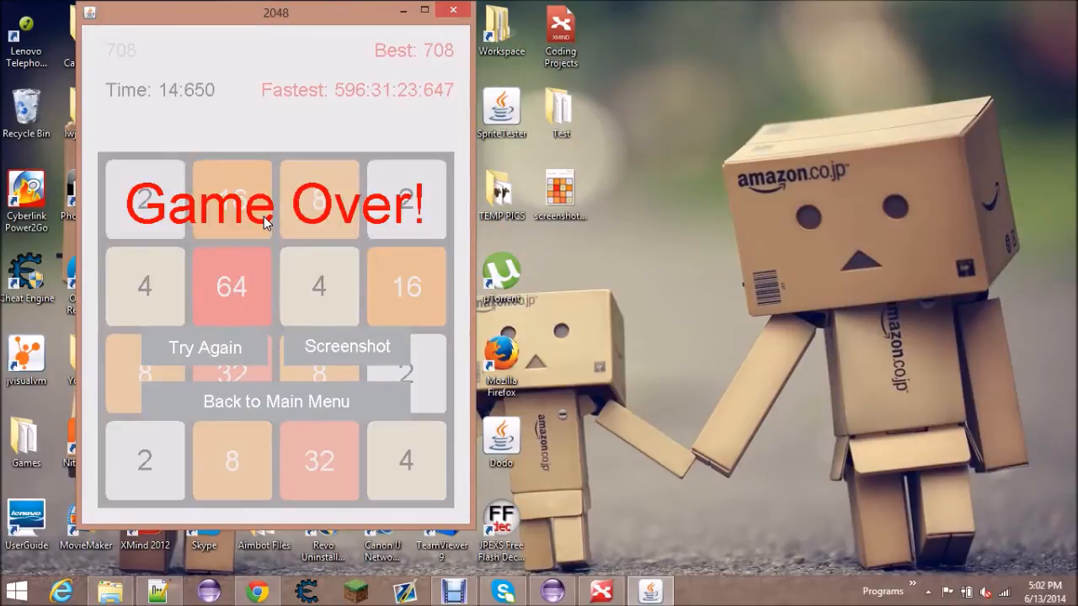
# Start a new round with Try Again, slide tiles Up and Left, then close the game
pyautogui.click(203, 346)
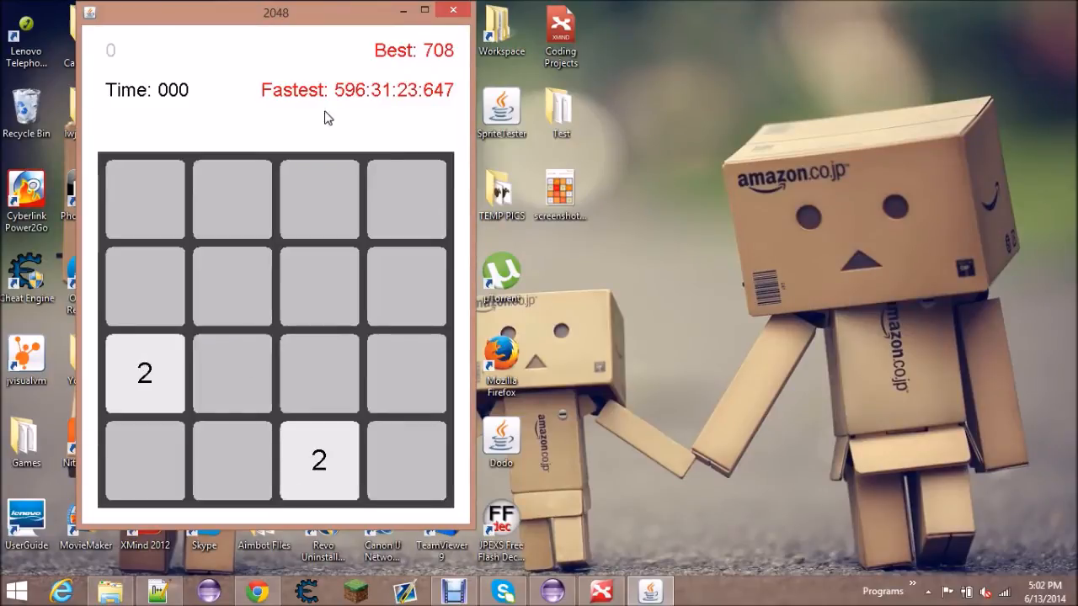
pyautogui.moveTo(448, 269)
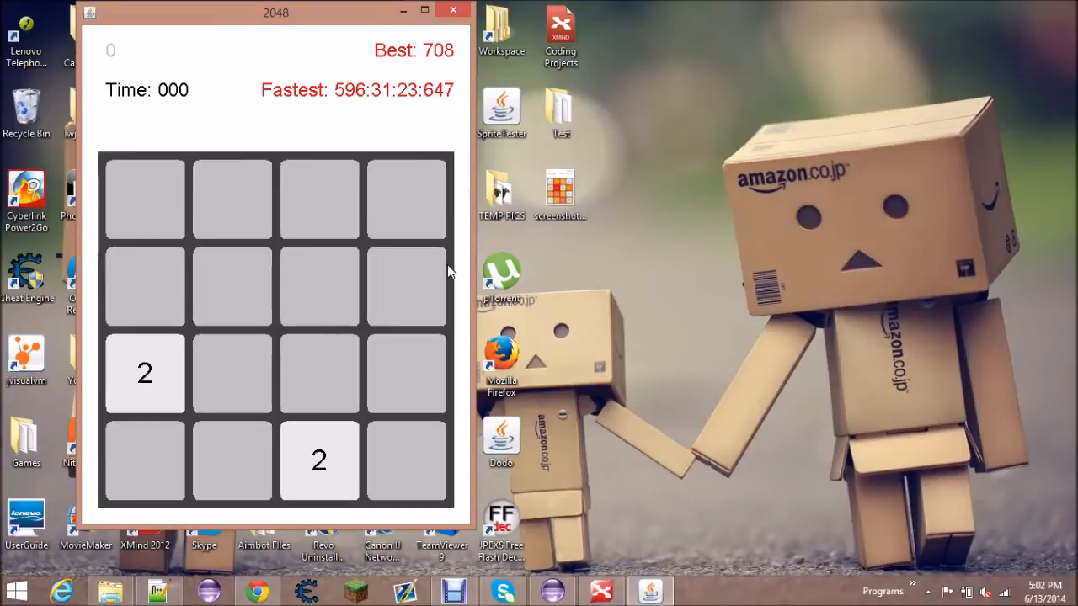
pyautogui.press('Up')
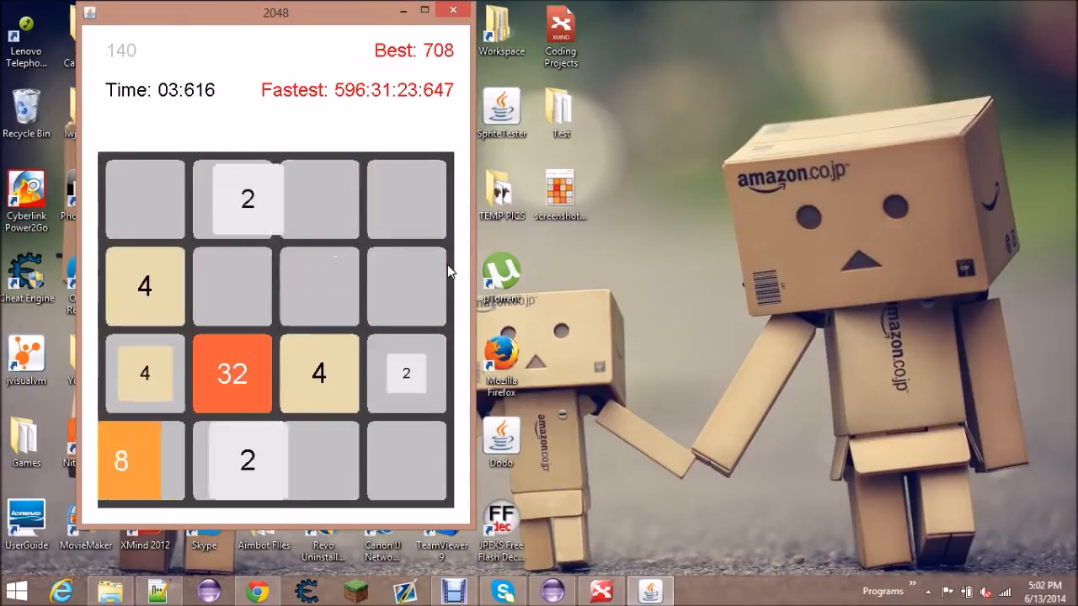
pyautogui.press('Left')
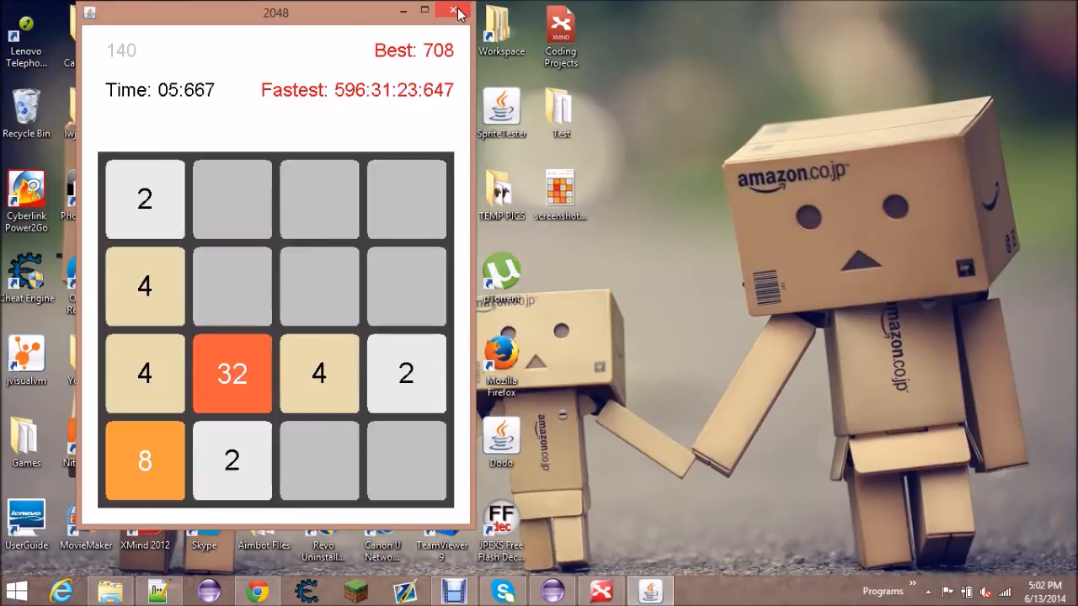
pyautogui.click(454, 11)
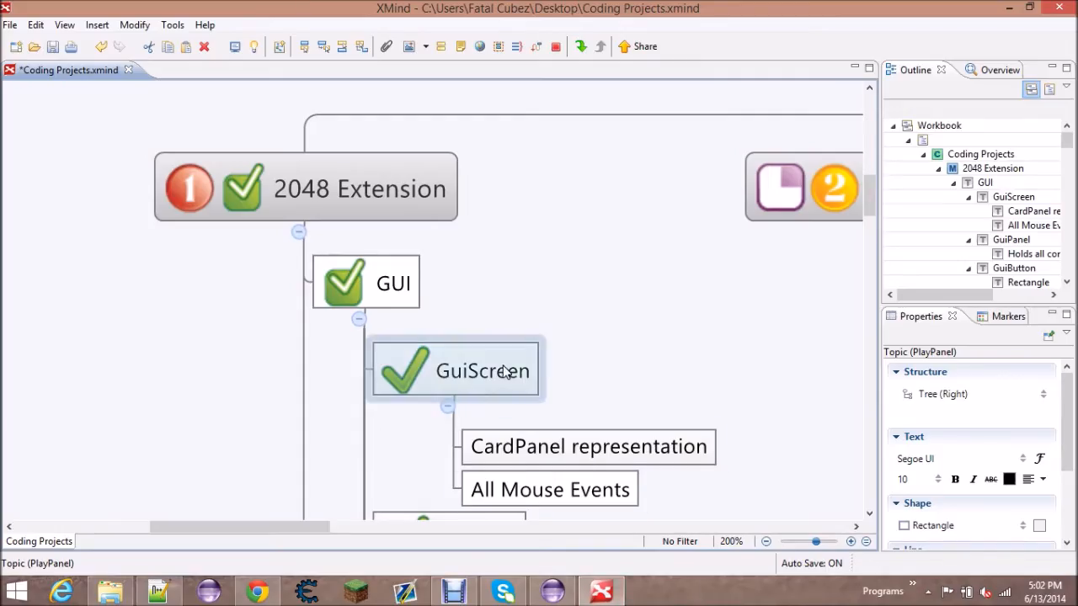
# Select GuiScreen, scroll through the GUI branch, and start editing the CardPanel representation topic
pyautogui.click(729, 288)
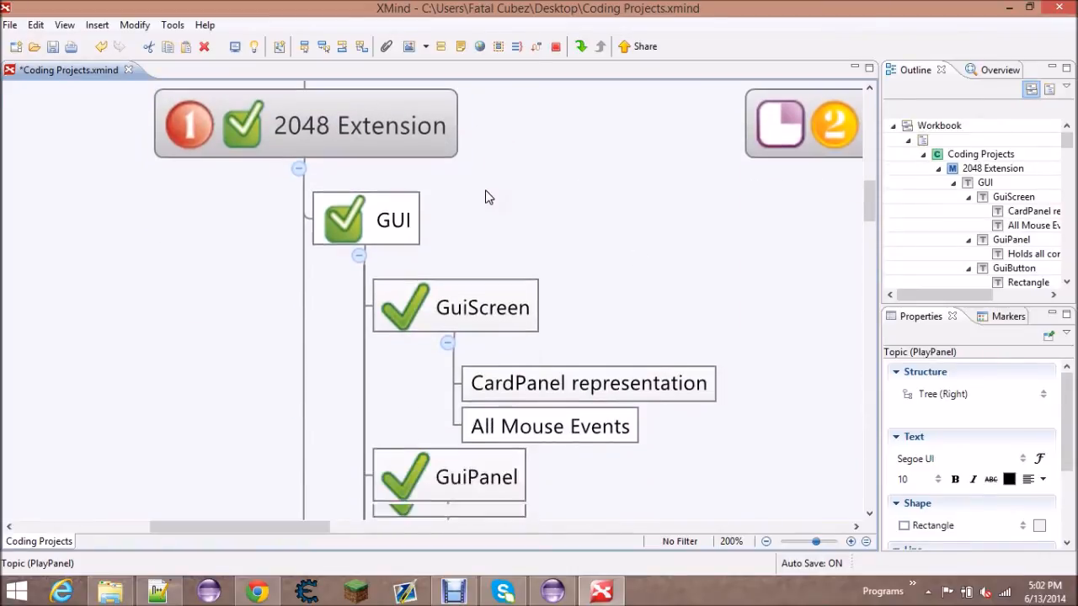
pyautogui.scroll(-3)
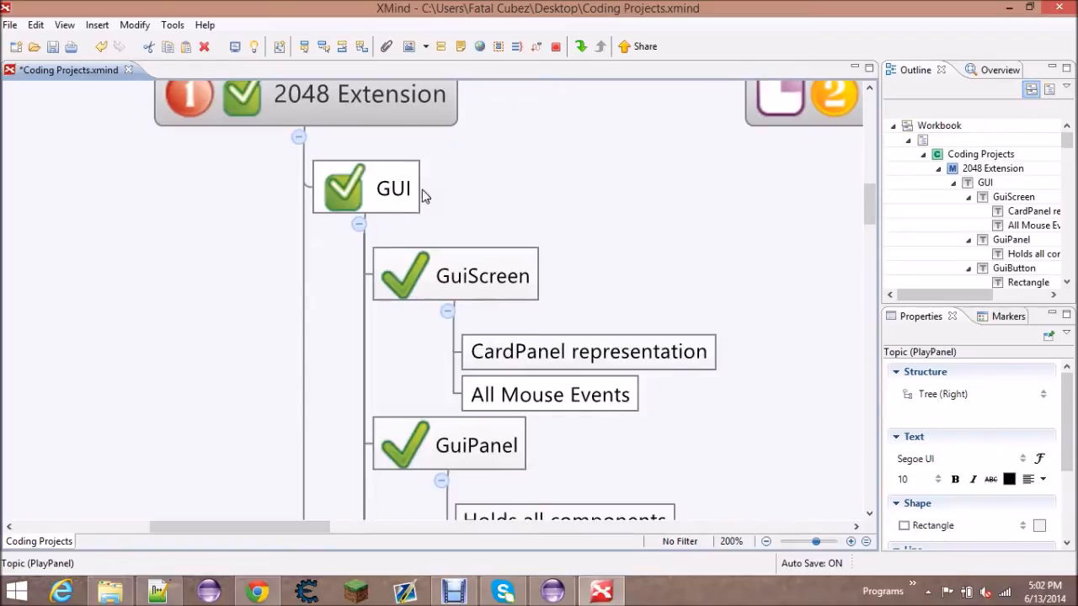
pyautogui.scroll(-3)
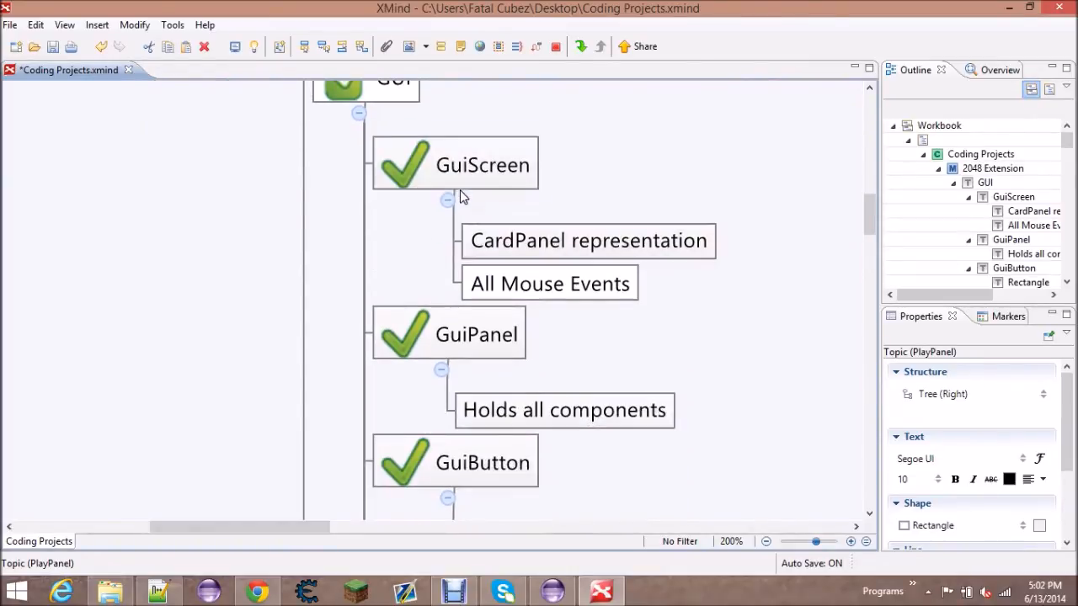
pyautogui.click(482, 160)
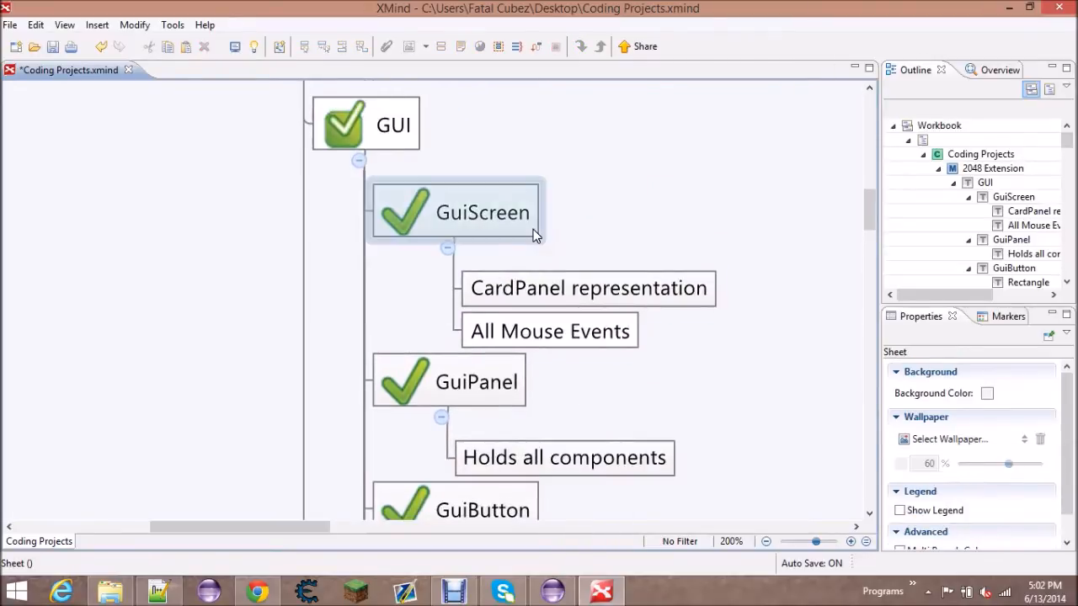
pyautogui.click(586, 229)
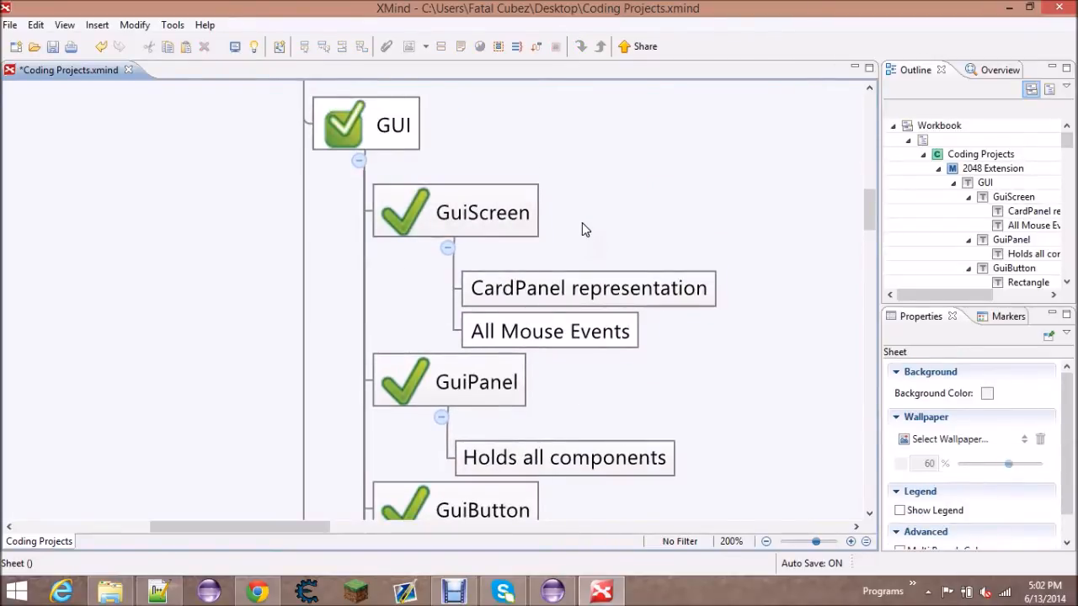
pyautogui.click(587, 304)
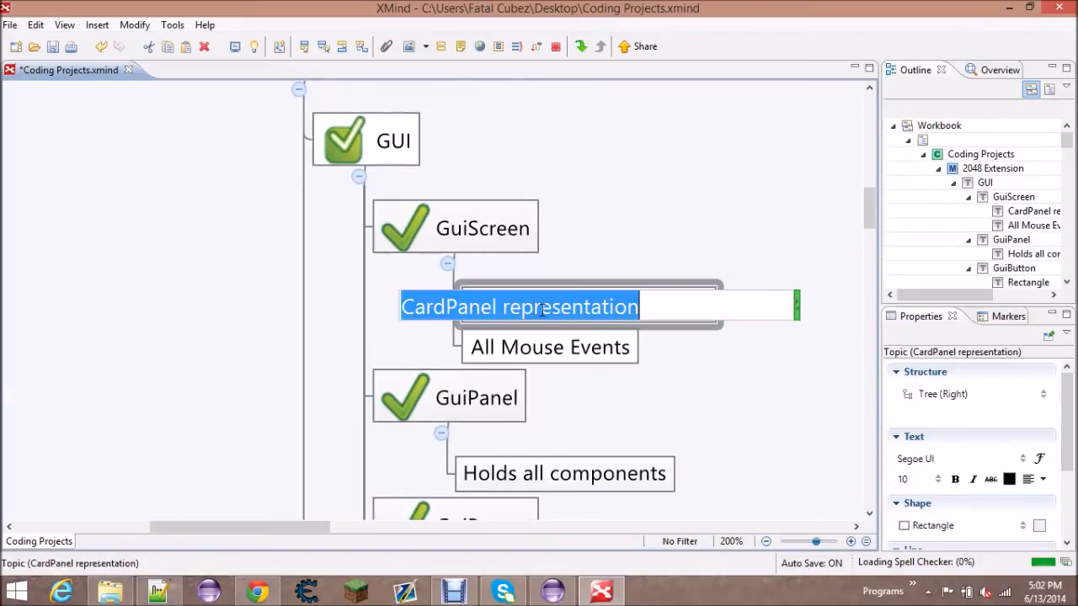
# Retype the topic as 'CardLayout Representation' and commit the edit
pyautogui.write('CardLayout')
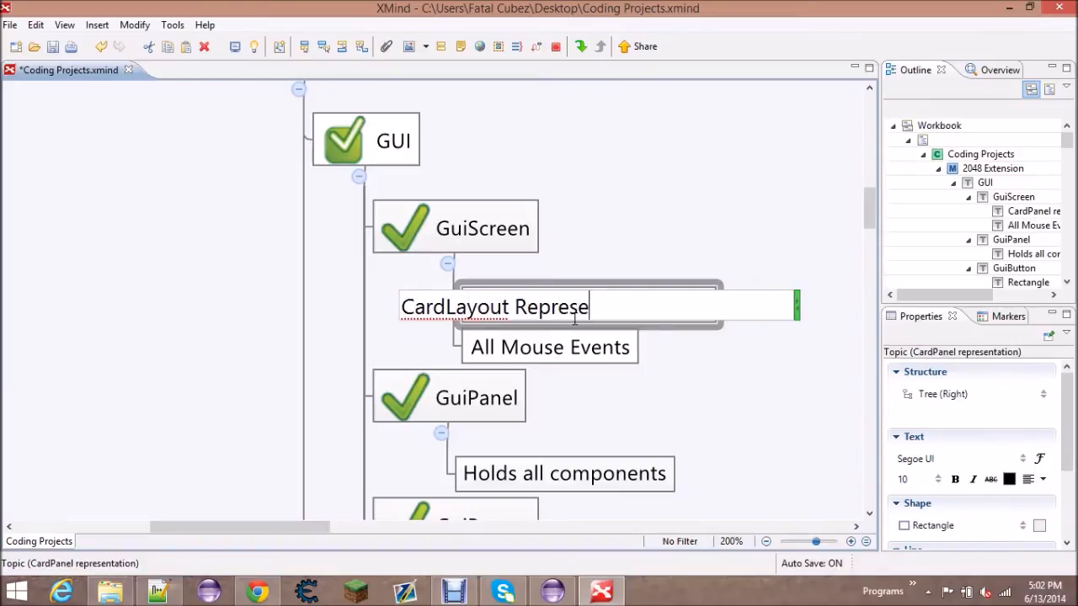
pyautogui.click(674, 246)
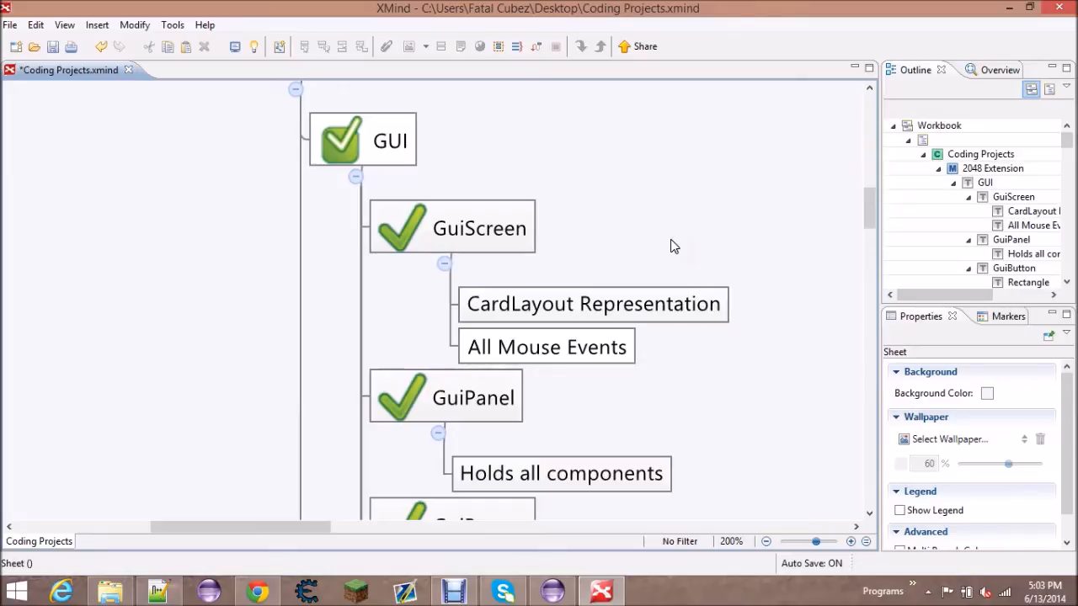
# Scroll through the GuiPanel and GuiButton topics, select GuiButton, and save the Coding Projects map
pyautogui.click(546, 346)
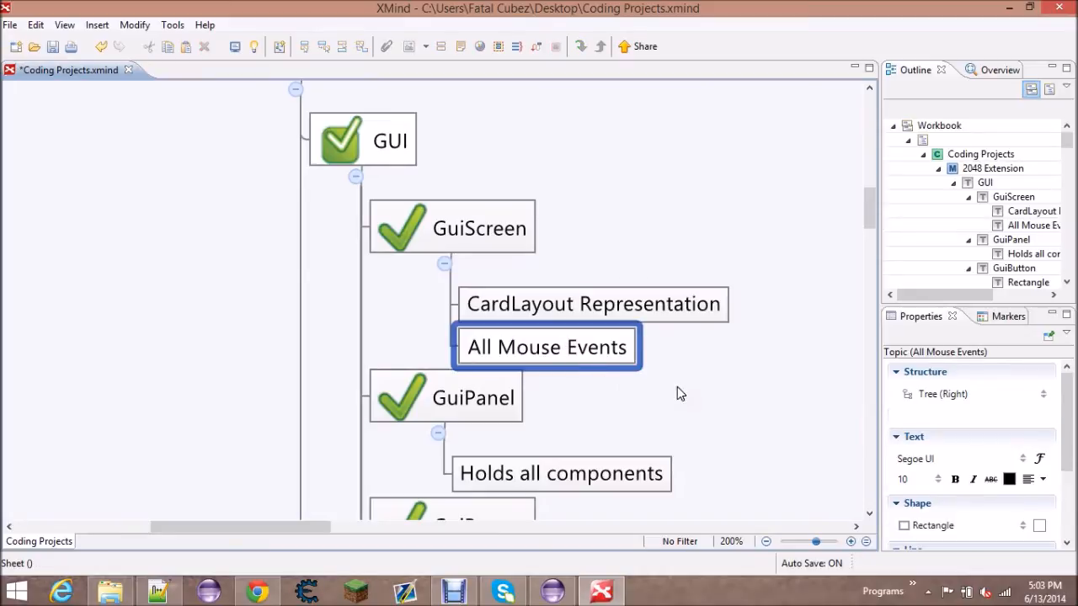
pyautogui.scroll(-3)
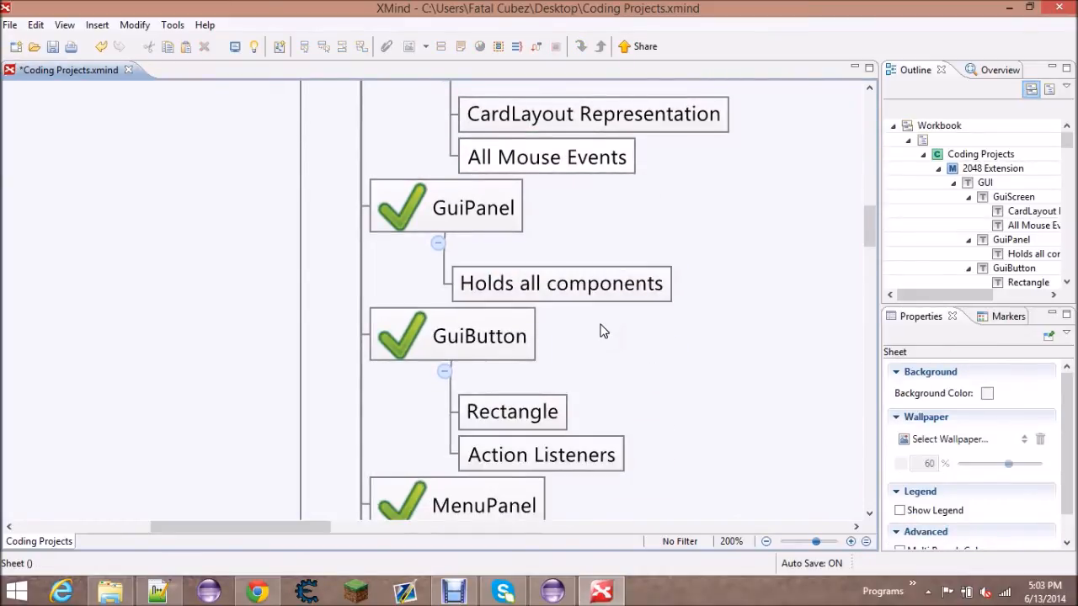
pyautogui.scroll(-3)
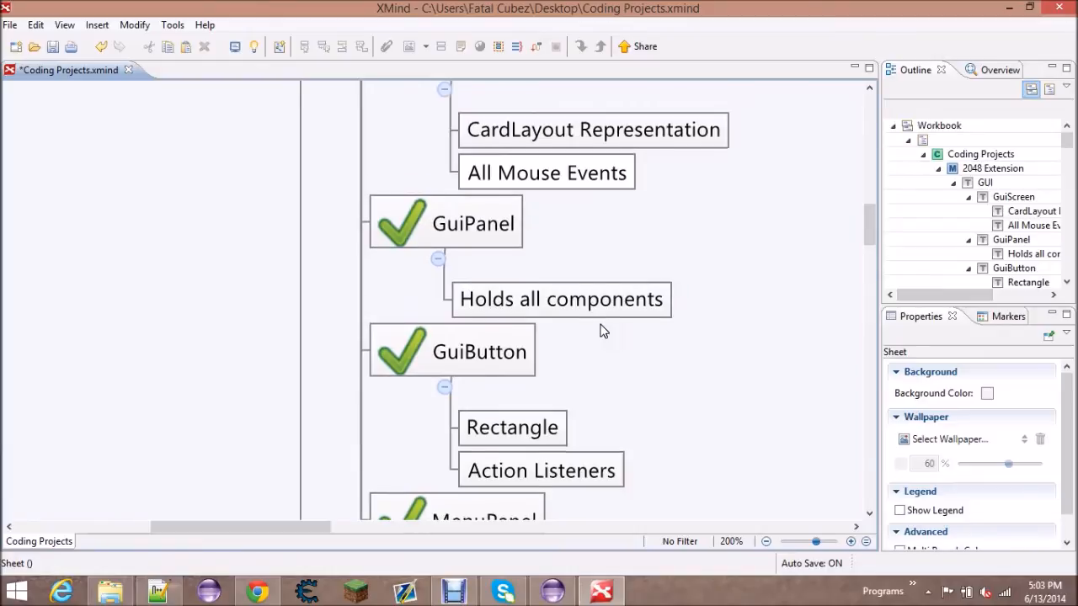
pyautogui.moveTo(353, 201)
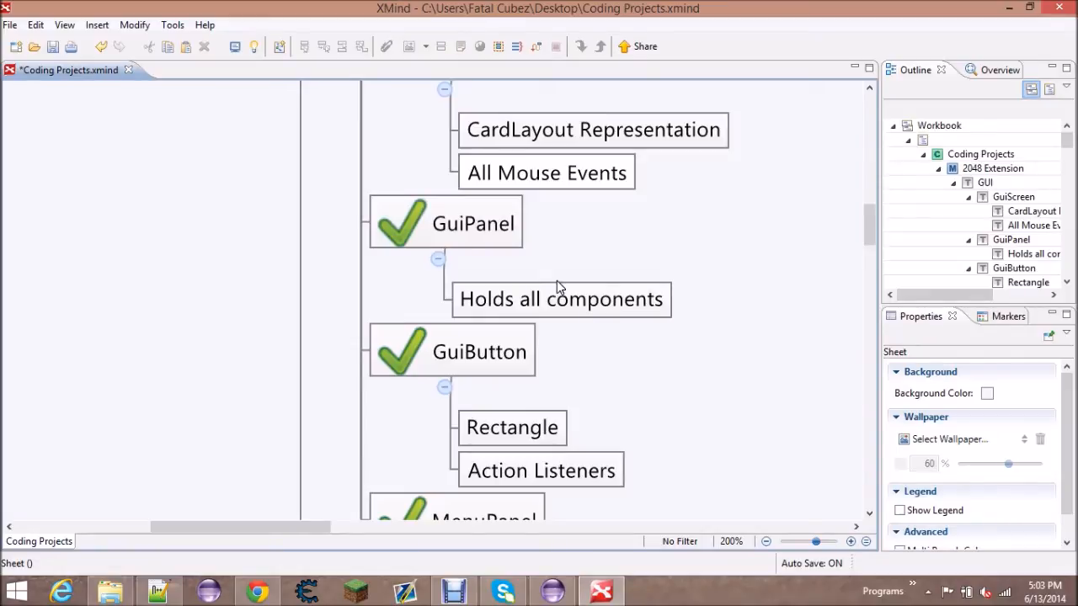
pyautogui.moveTo(484, 275)
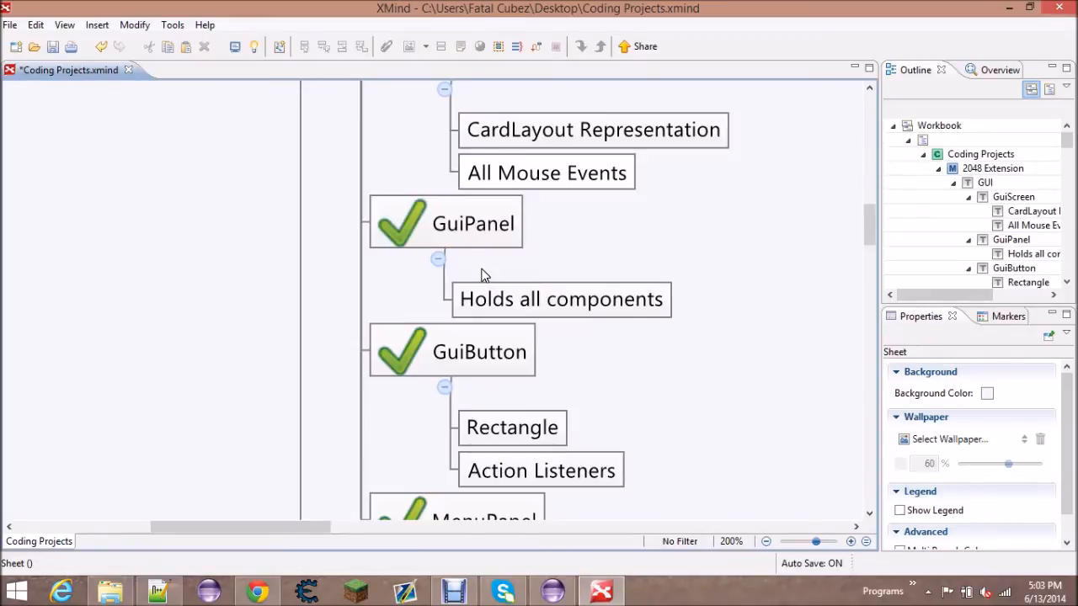
pyautogui.click(561, 299)
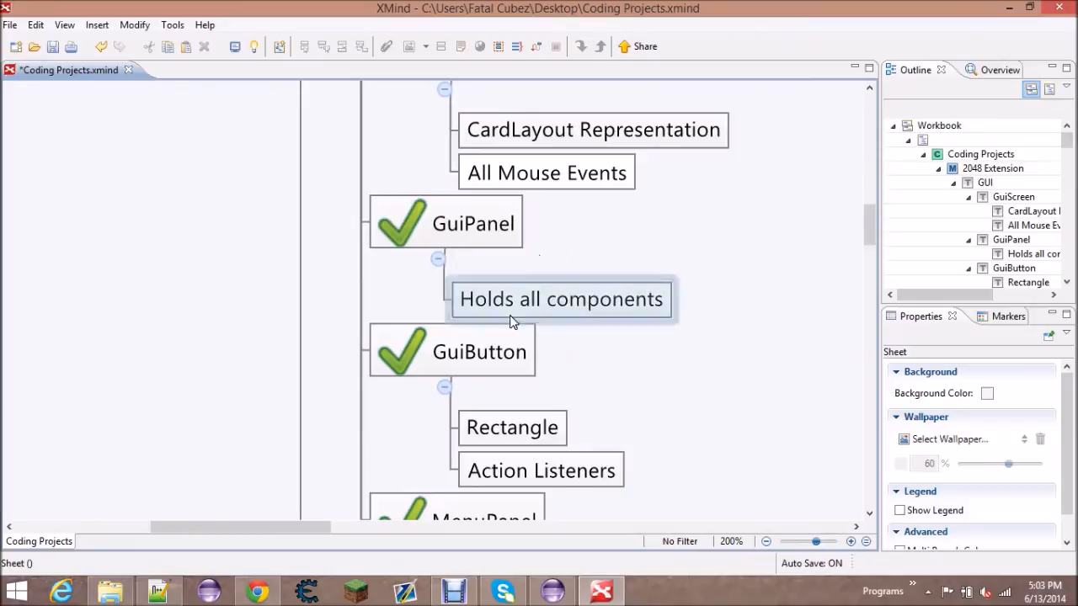
pyautogui.scroll(-3)
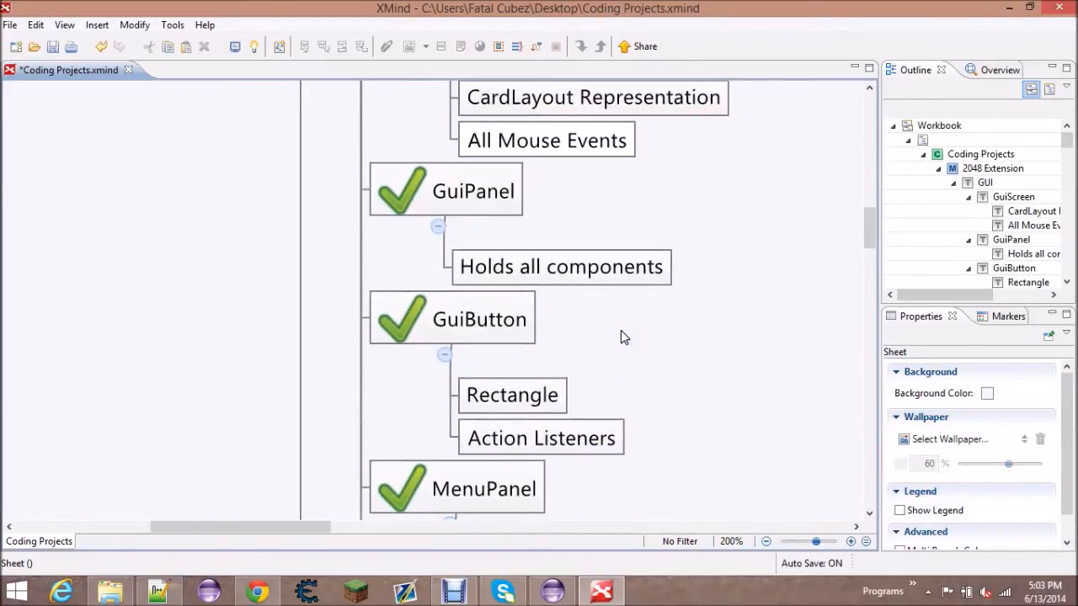
pyautogui.click(488, 317)
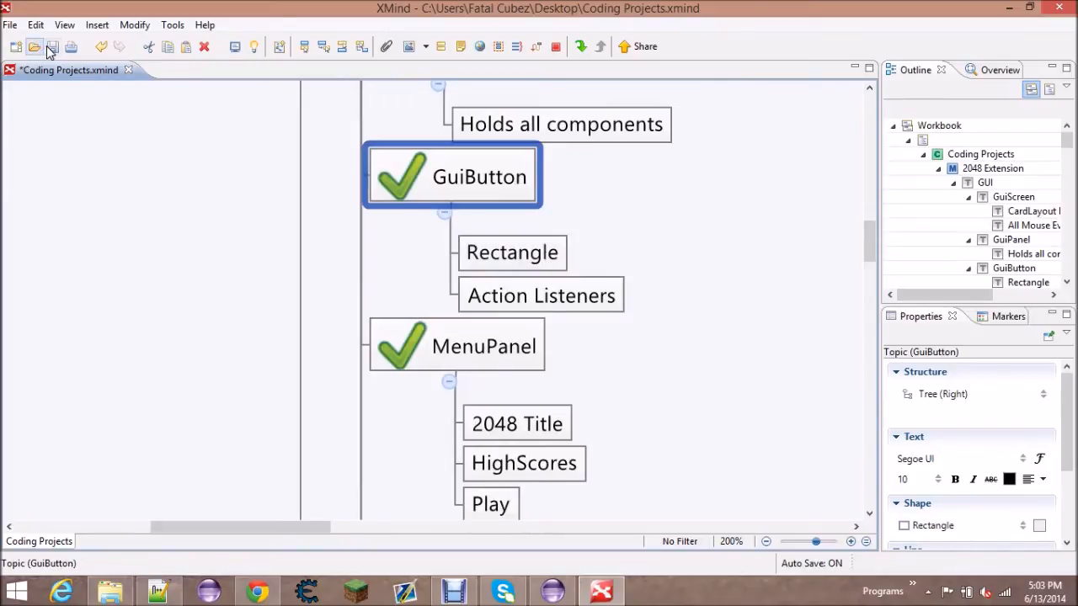
pyautogui.click(47, 46)
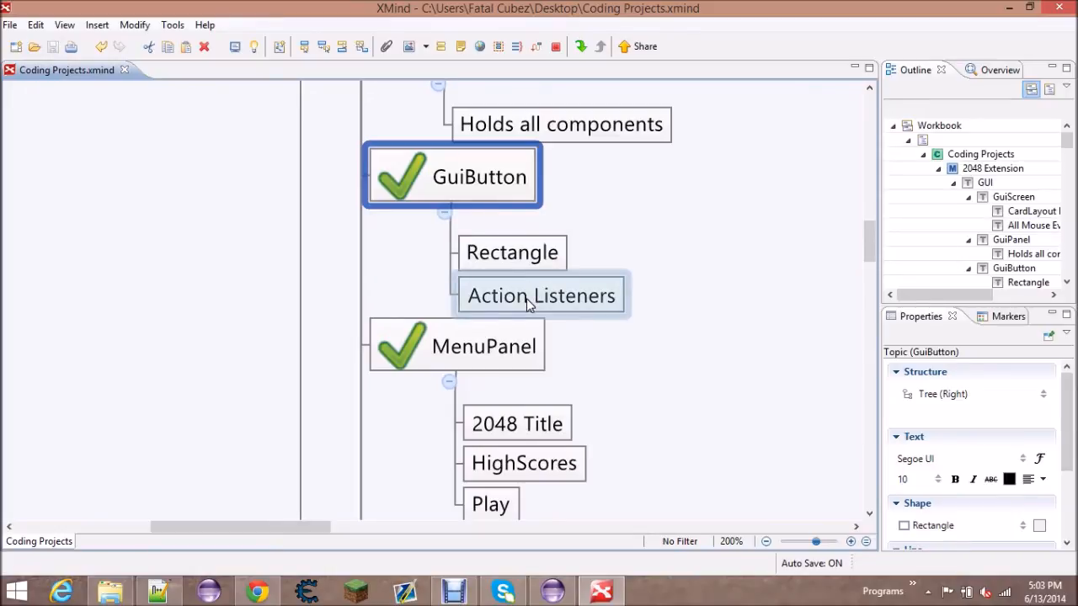
pyautogui.click(719, 272)
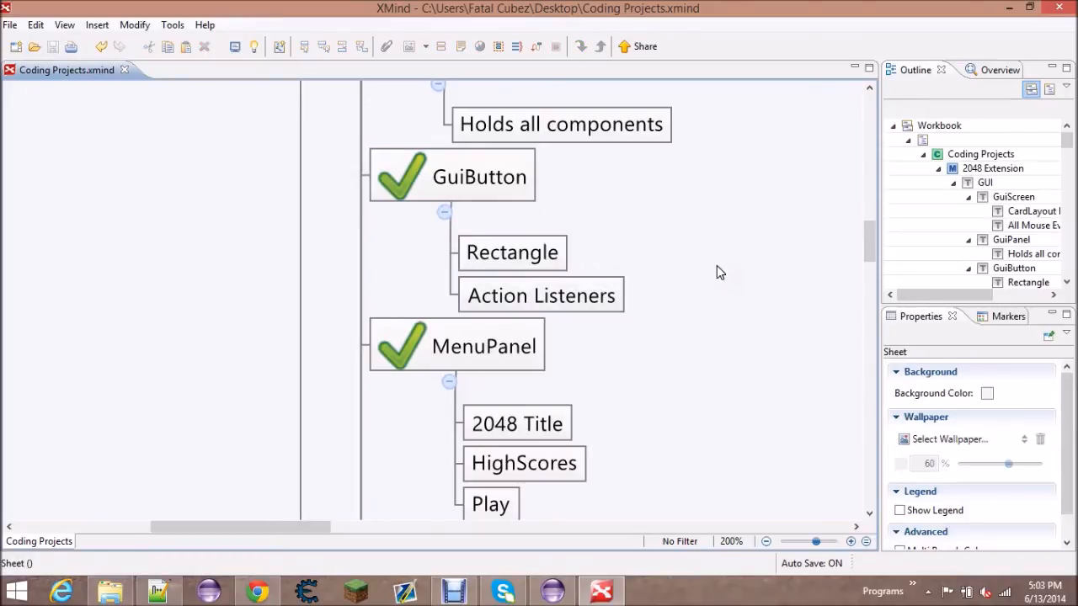
pyautogui.scroll(-3)
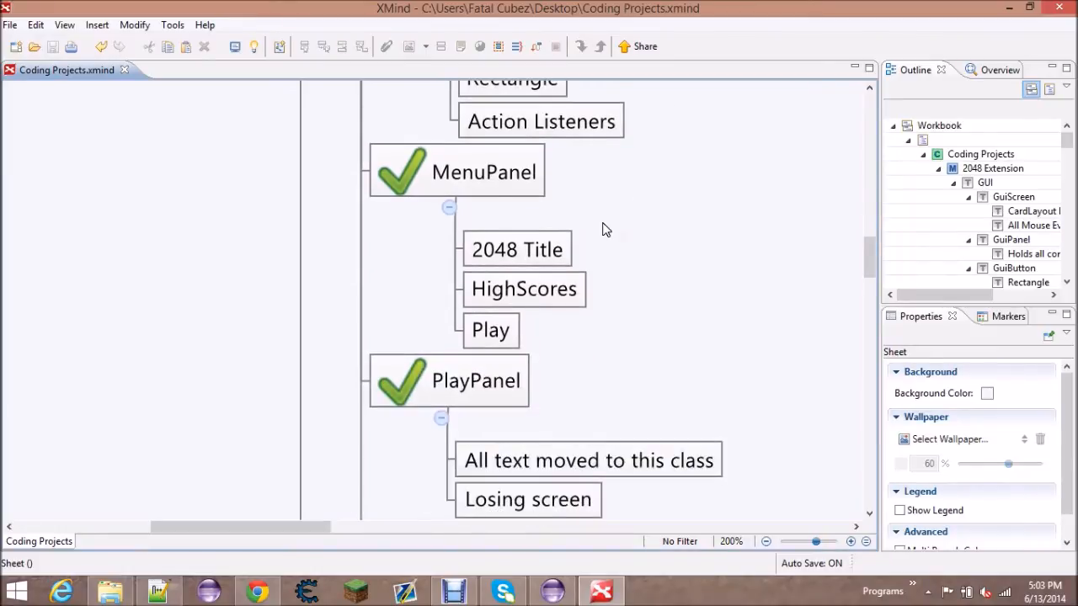
pyautogui.click(484, 171)
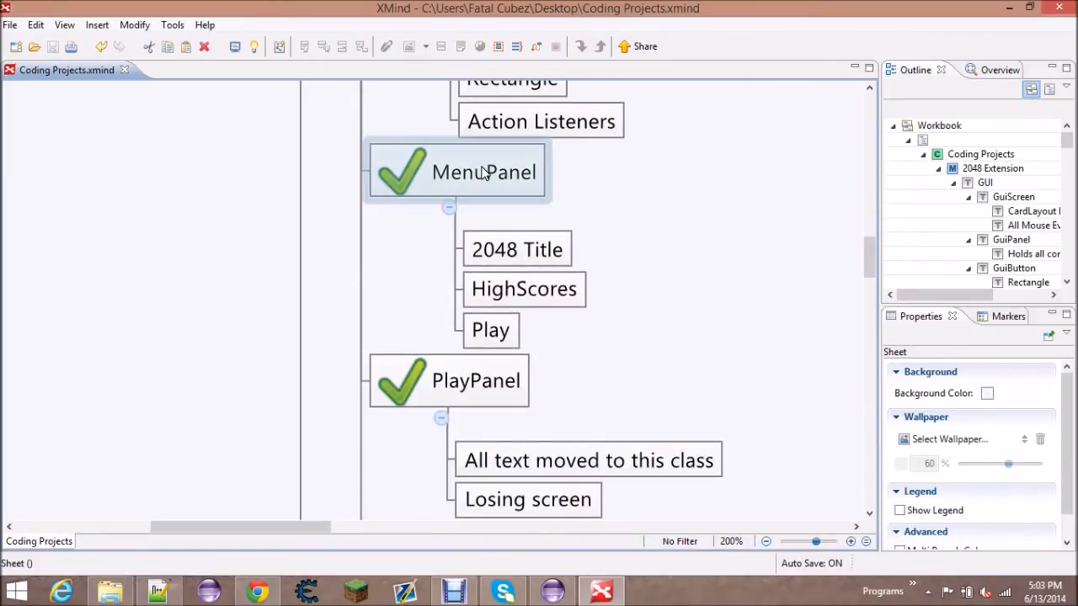
pyautogui.click(483, 172)
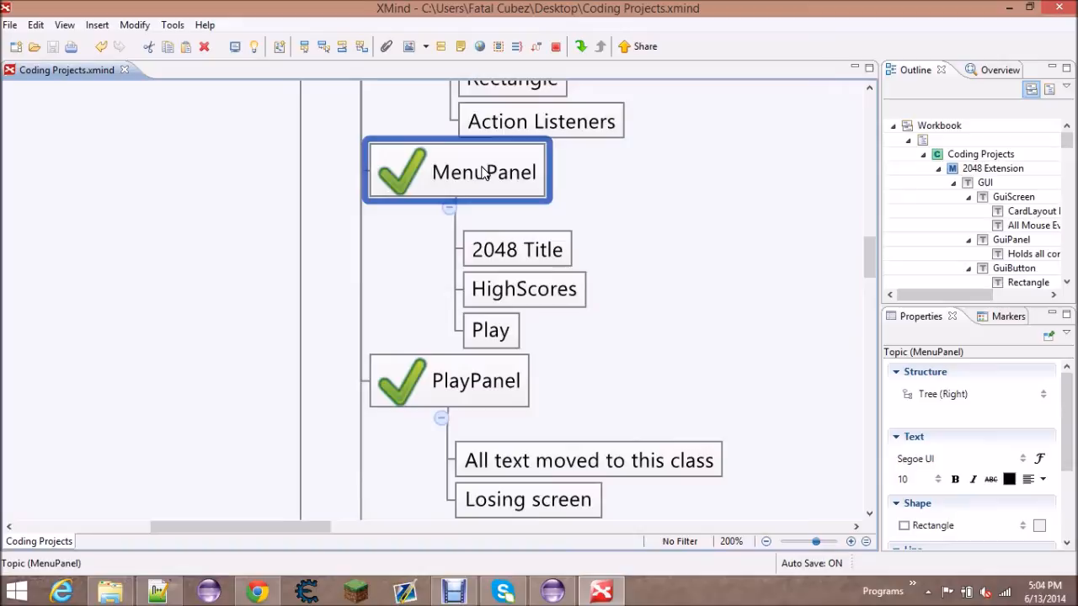
pyautogui.click(517, 249)
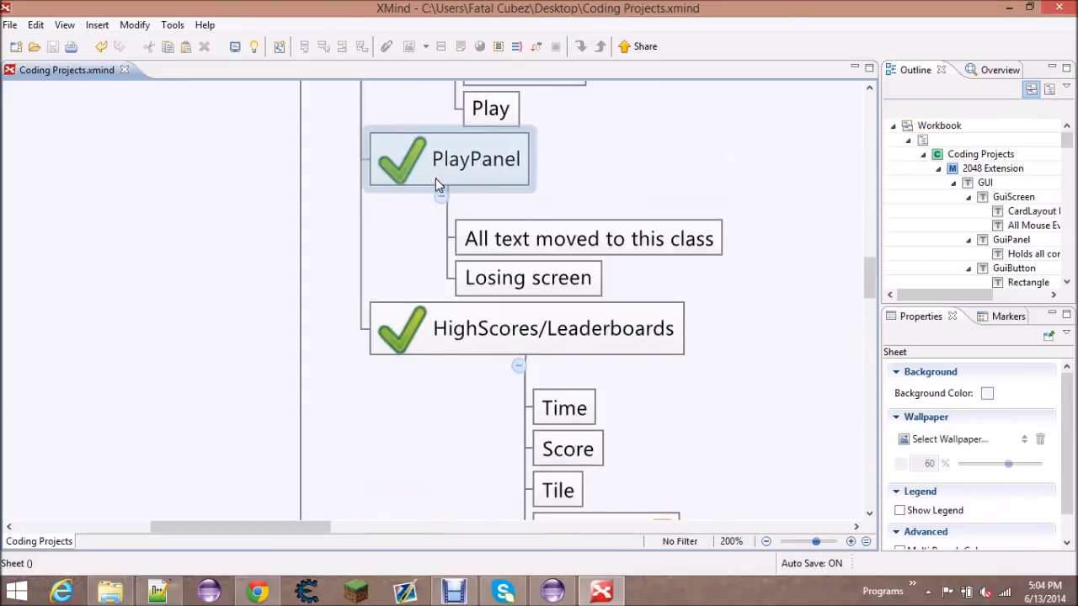
pyautogui.click(588, 239)
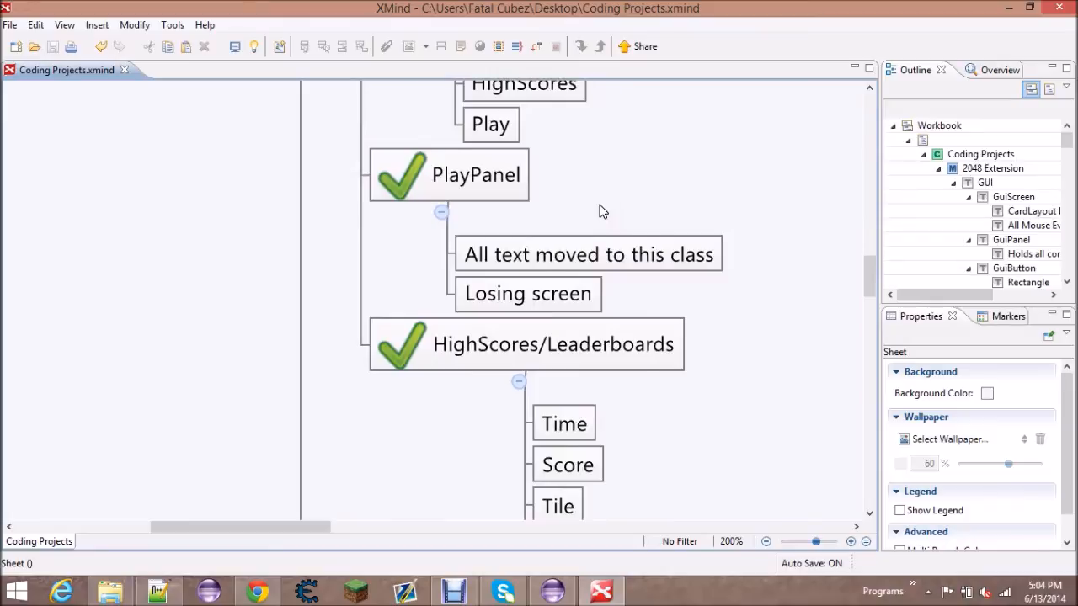
pyautogui.click(527, 293)
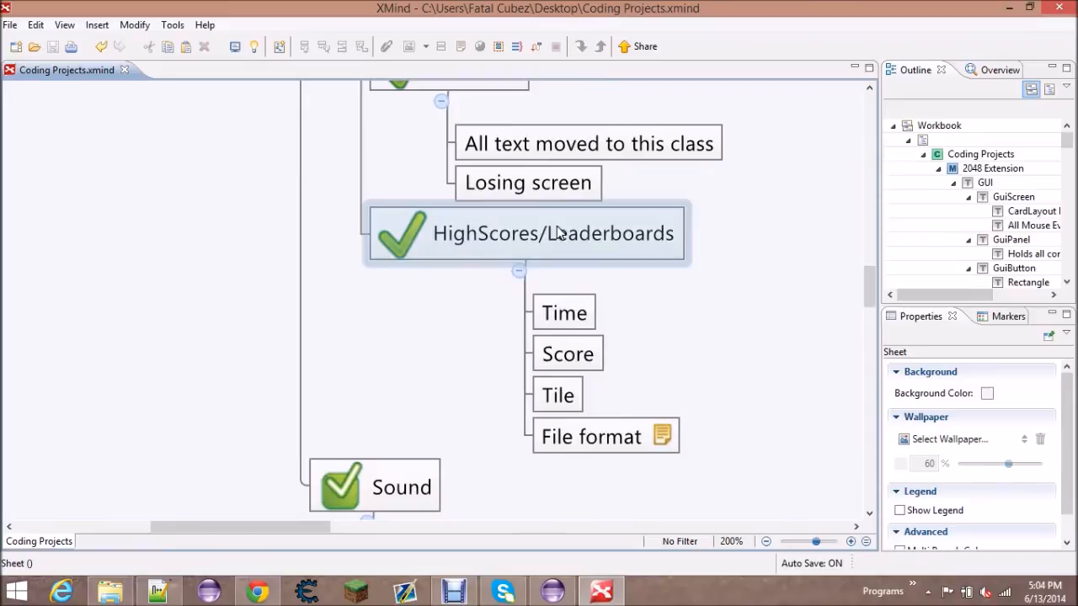
pyautogui.scroll(-3)
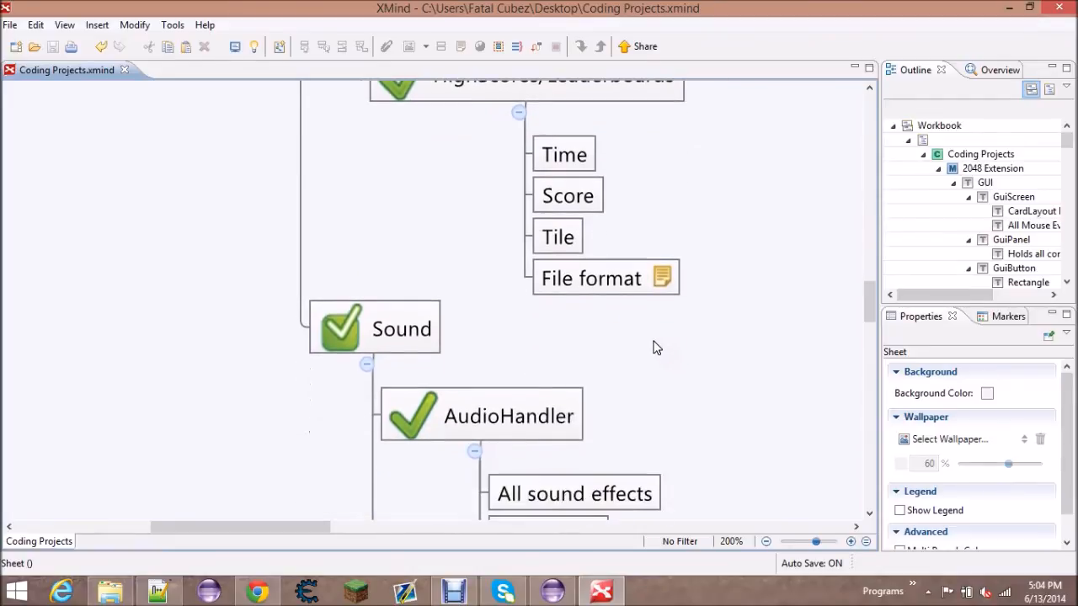